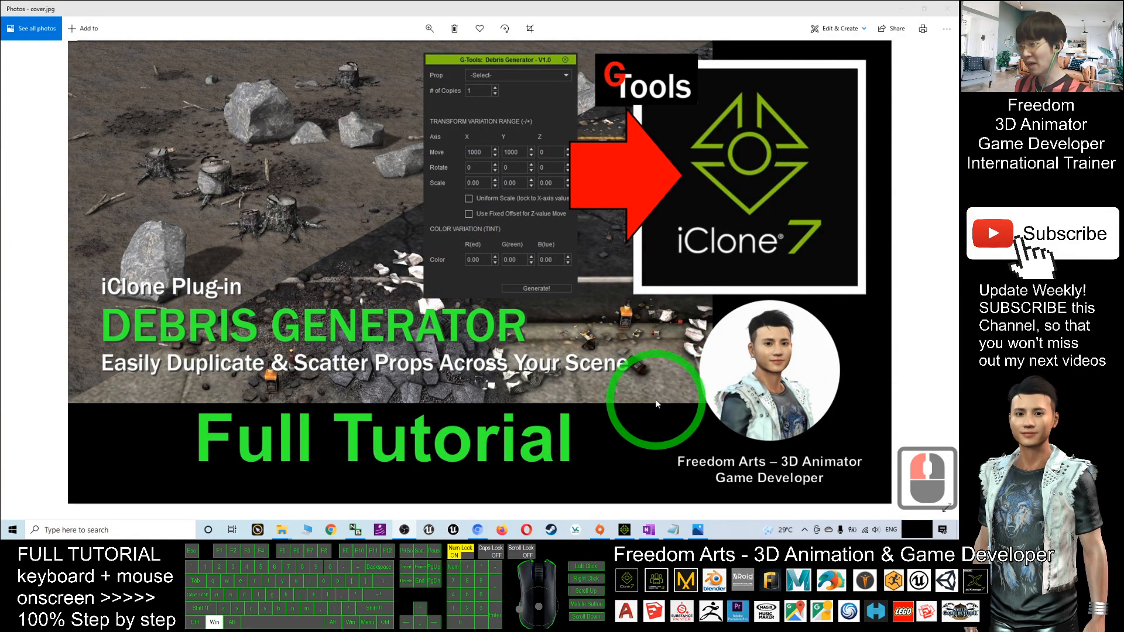
mouse_move(815, 330)
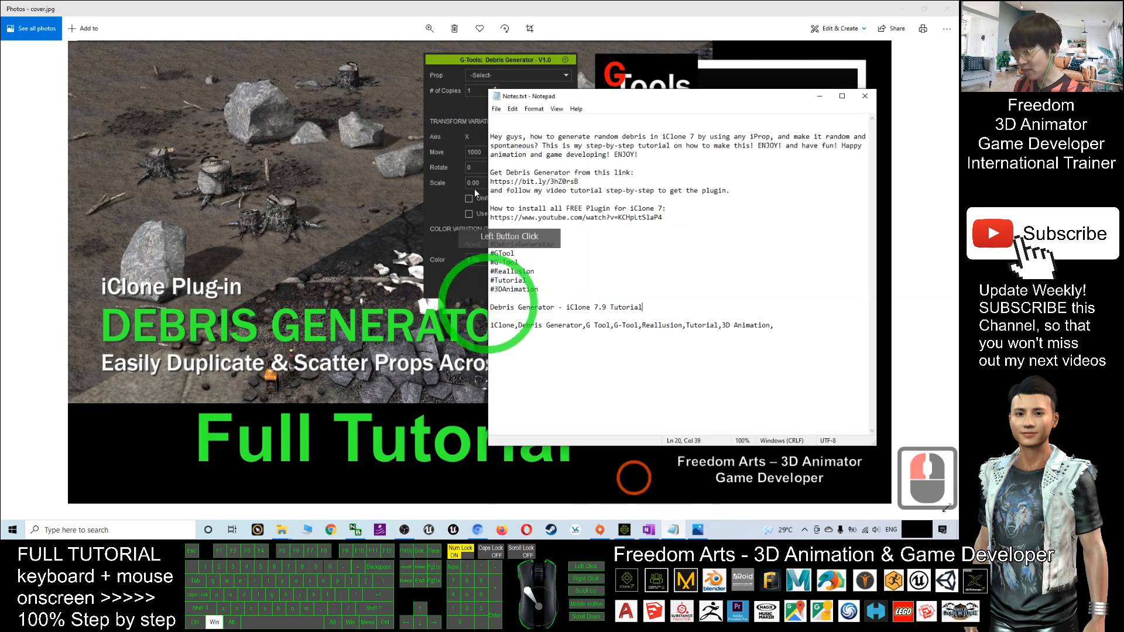
- Add the #iClone tag to the notes and select the Debris Generator bit.ly link
type("#iClone")
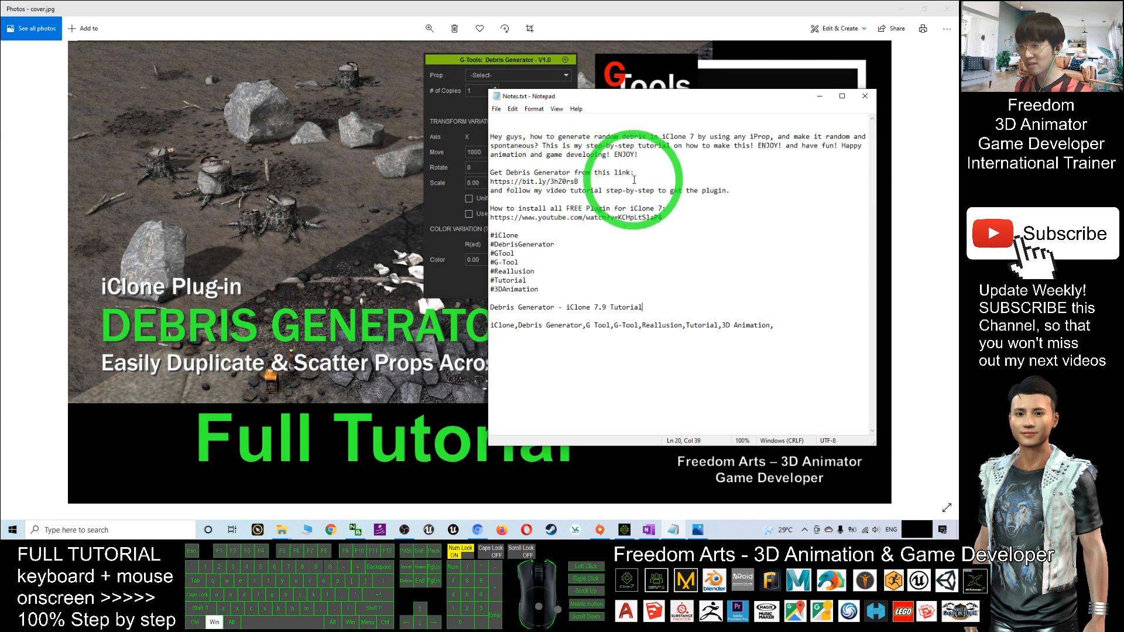
double_click(522, 181)
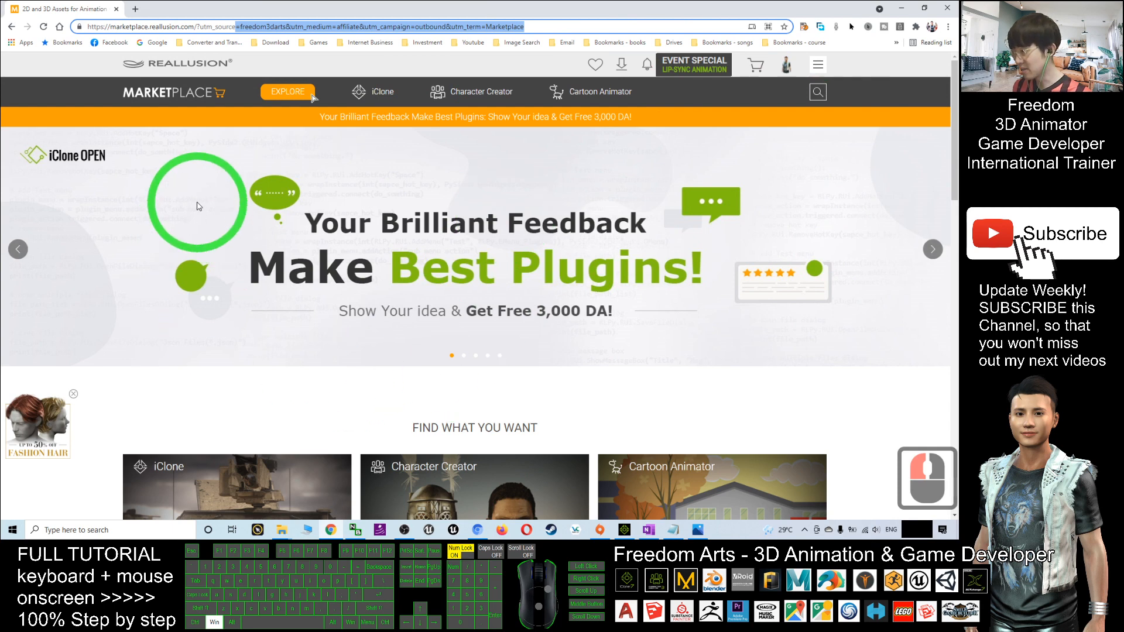
- Search the Marketplace for 'debris' in iClone and open the G-Tools Debris Generator listing
left_click(817, 64)
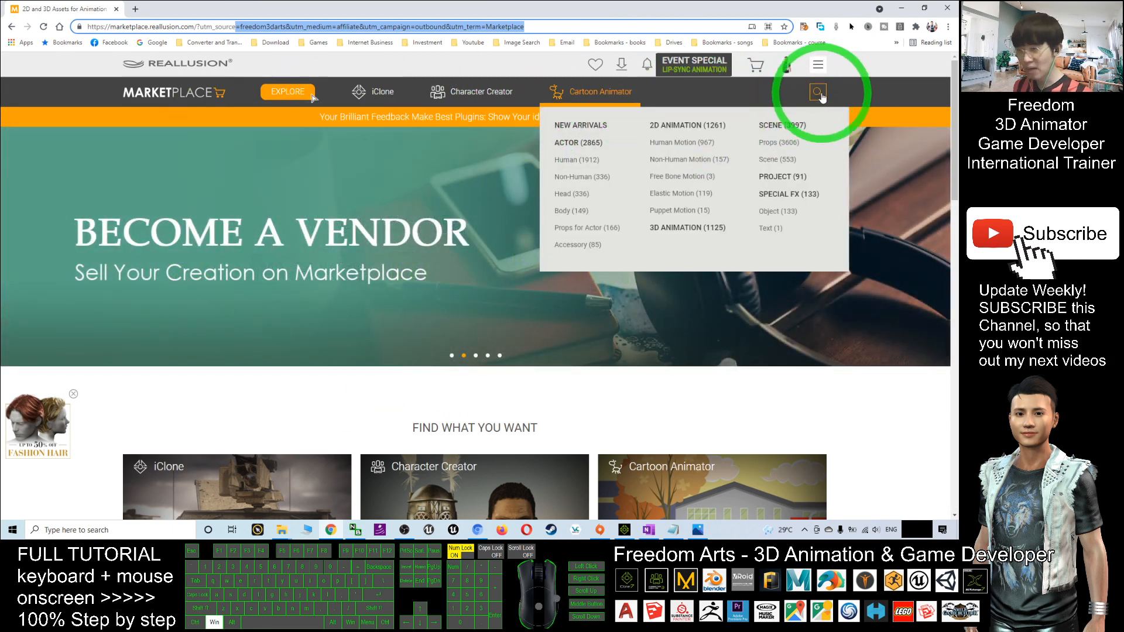
left_click(818, 91)
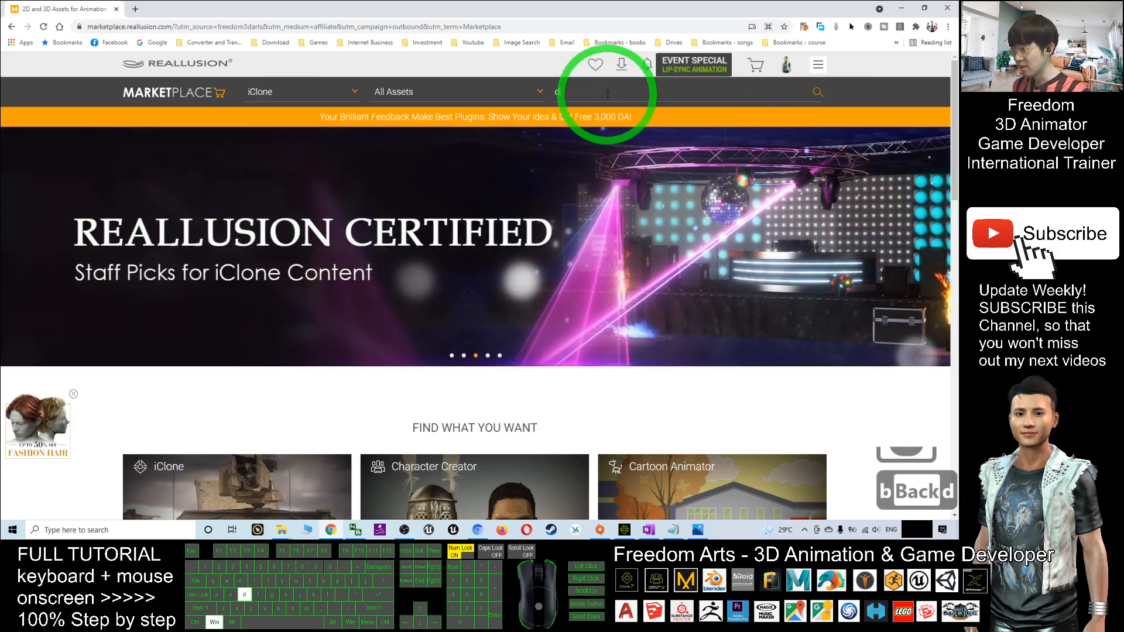
type("debris generator")
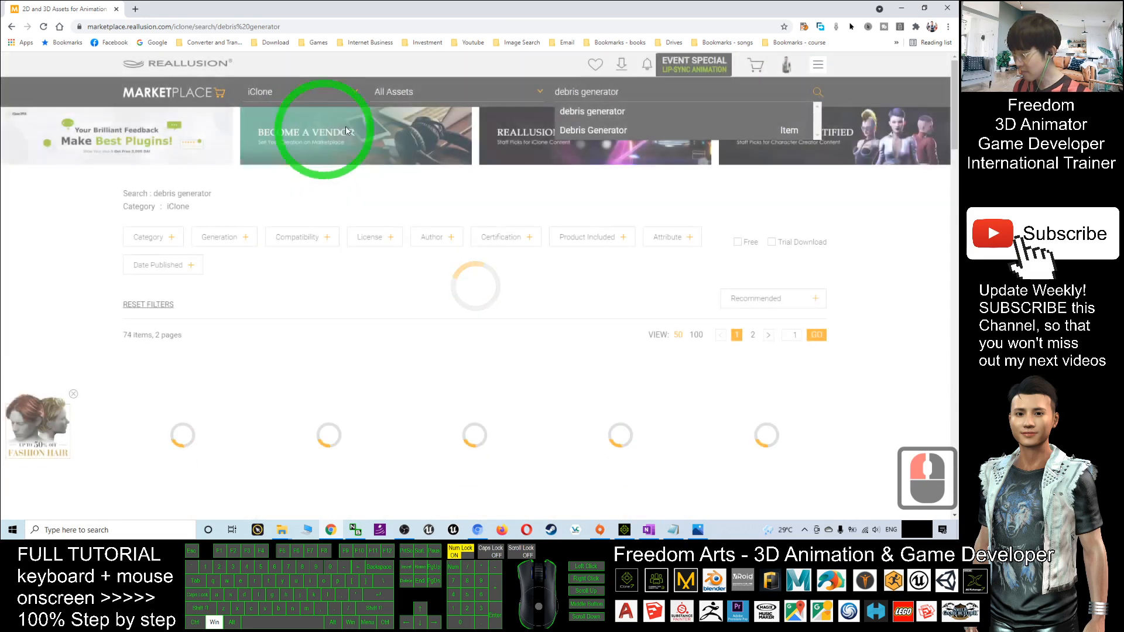
scroll("down", 3)
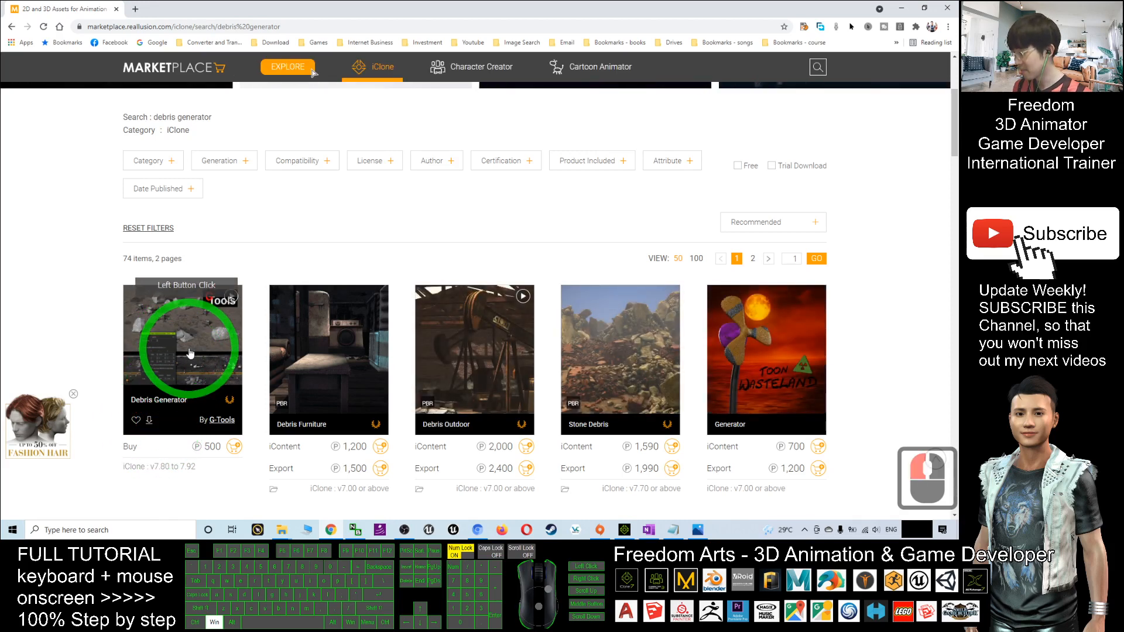
left_click(149, 419)
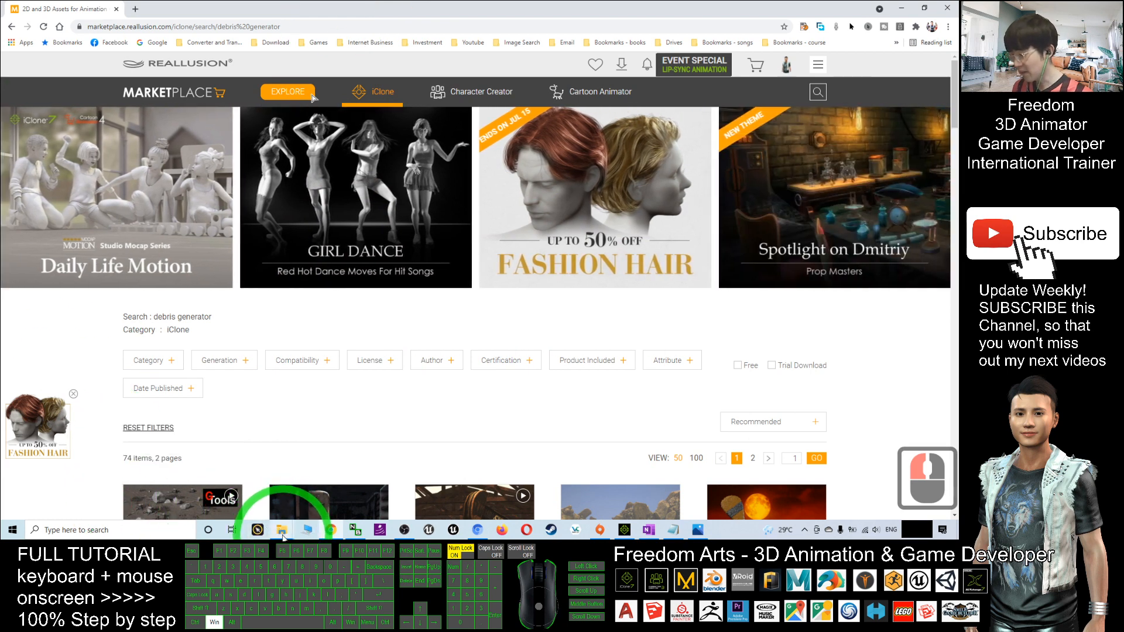
right_click(281, 530)
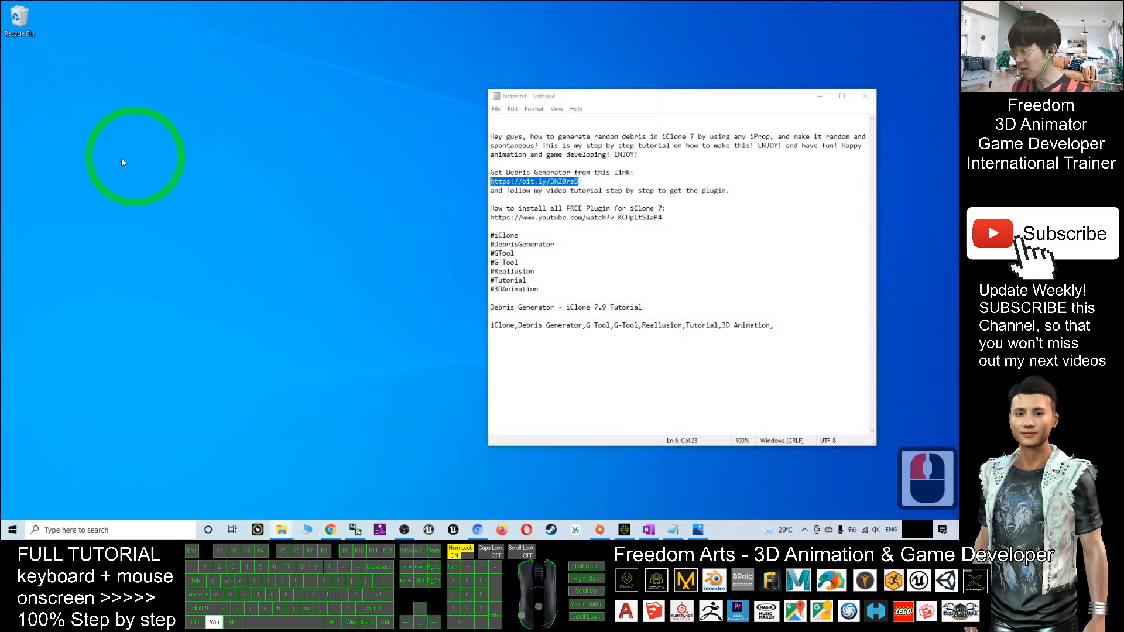
- Extract the downloaded Debris Generator zip to the suggested folder
key("ctrl+v")
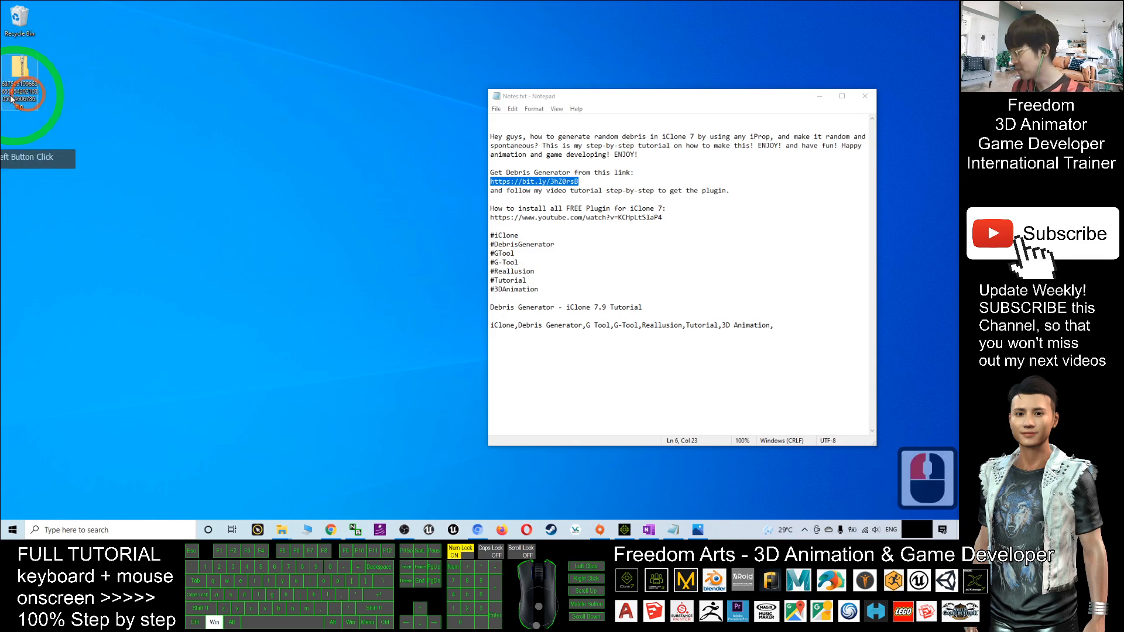
right_click(18, 70)
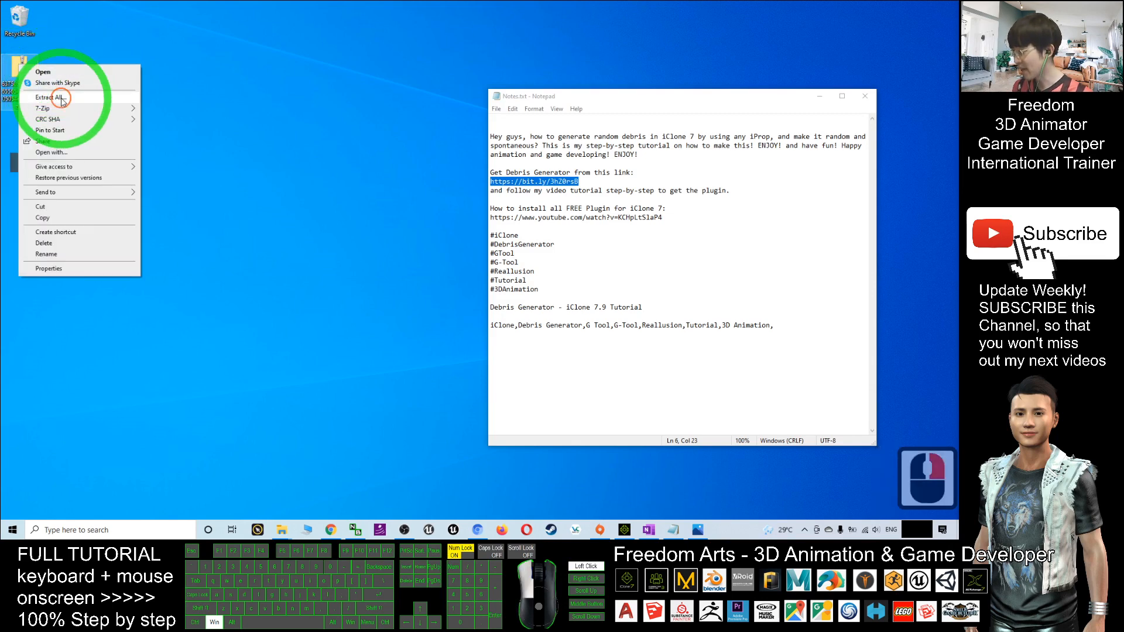
left_click(50, 98)
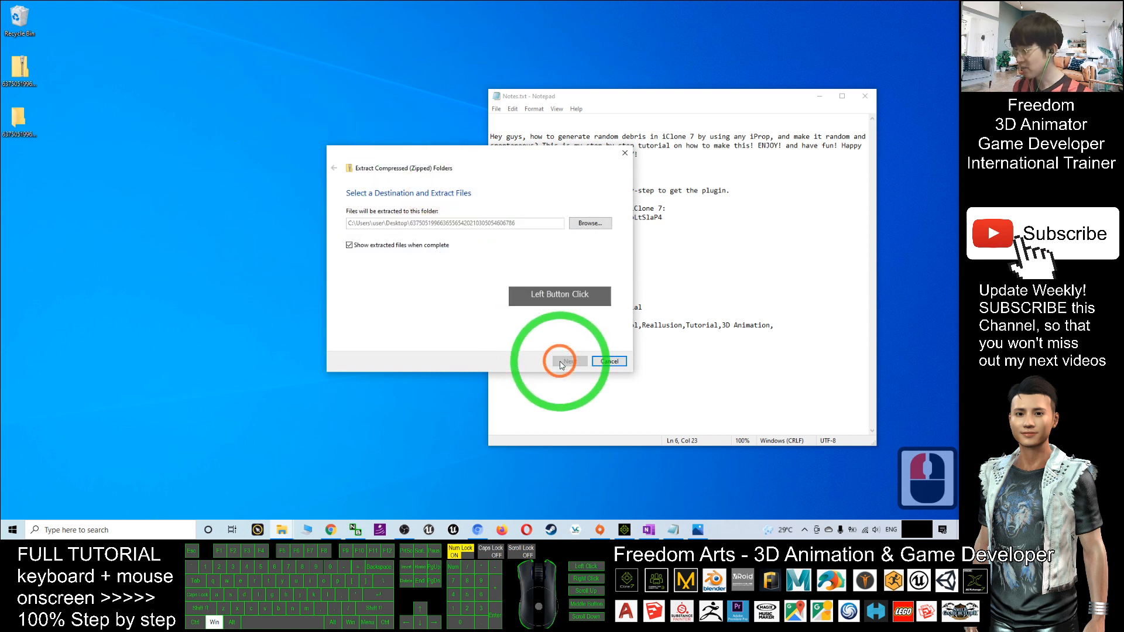
left_click(567, 361)
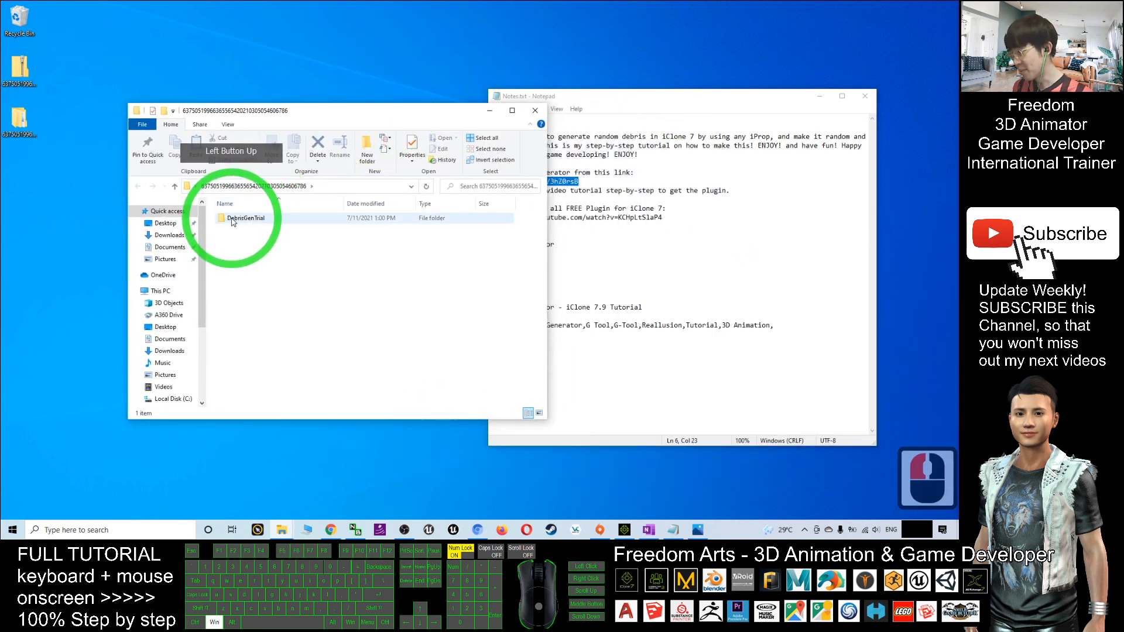
- Inspect the DebrisGenTrial folder to confirm main.pyc and READ_ME.txt, then select it
double_click(244, 218)
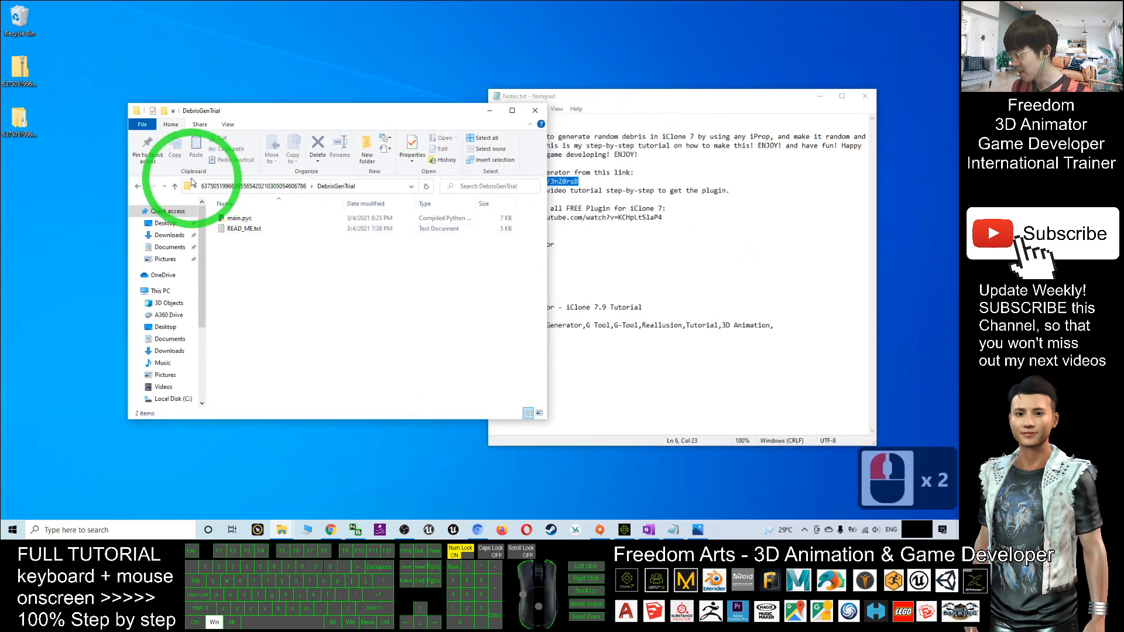
left_click(241, 218)
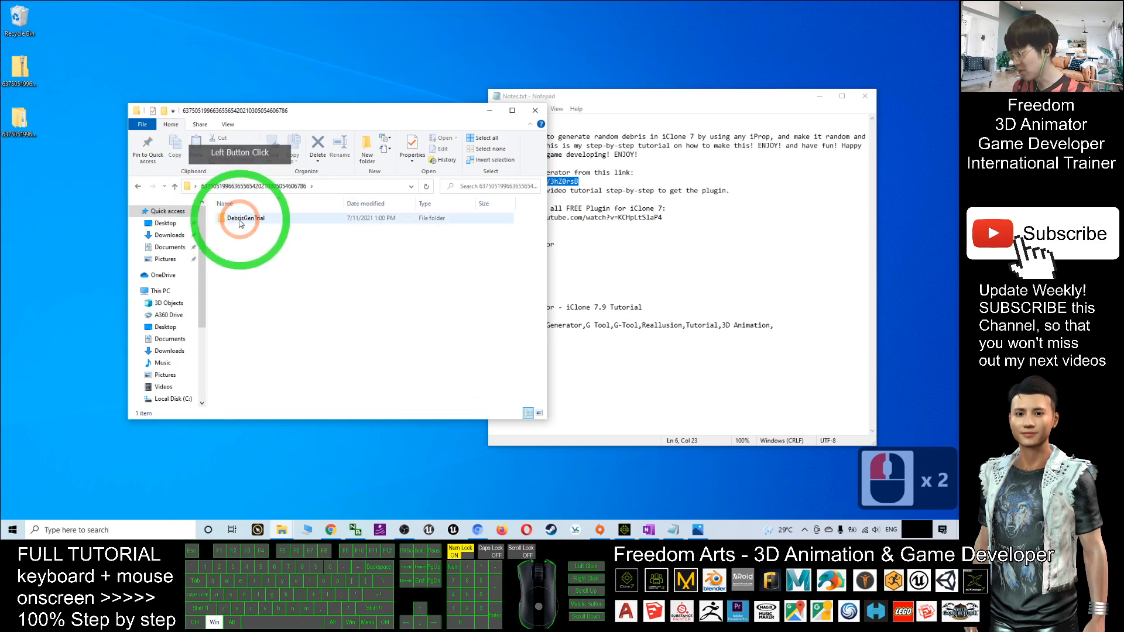
left_click(244, 218)
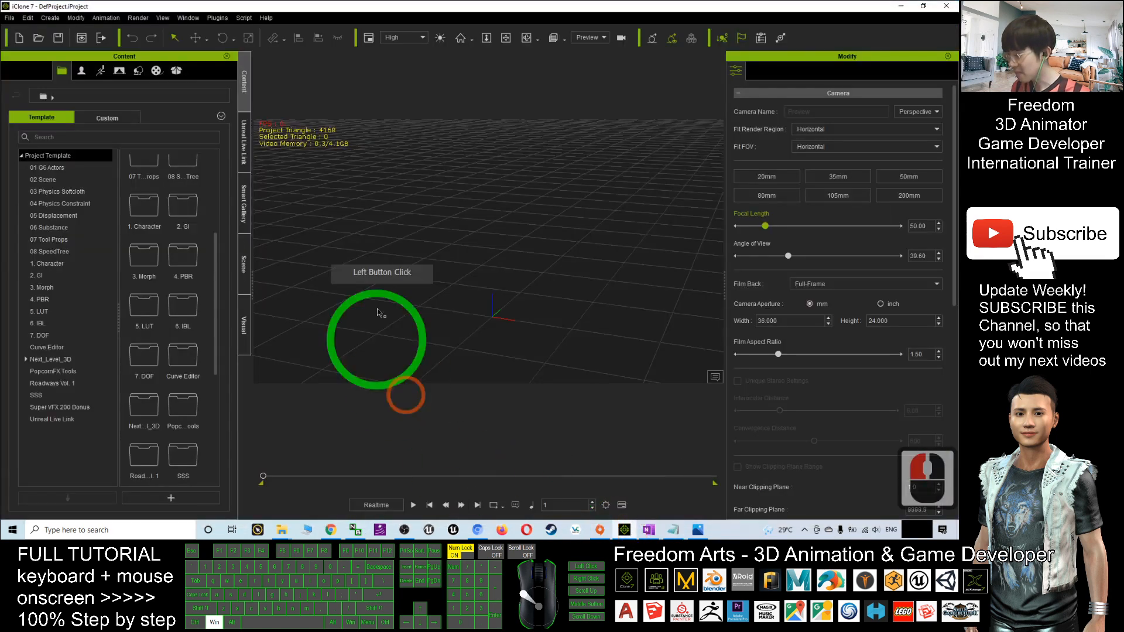
- Launch the G-Tools Debris Generator and add a ground plane tinted orange
left_click(213, 17)
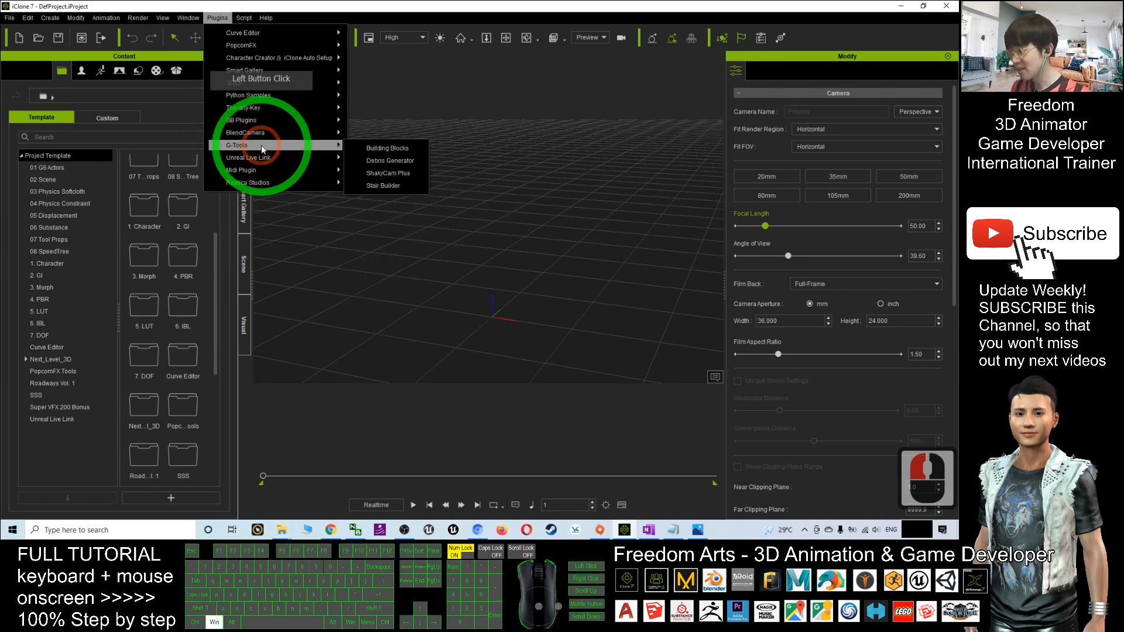
mouse_move(382, 160)
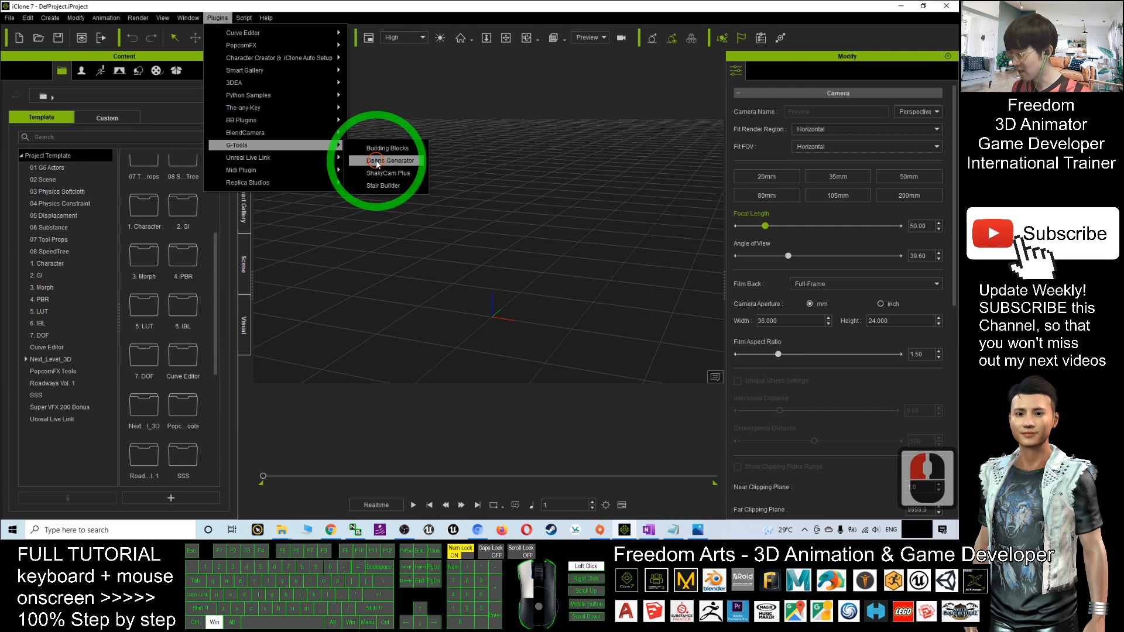
left_click(381, 159)
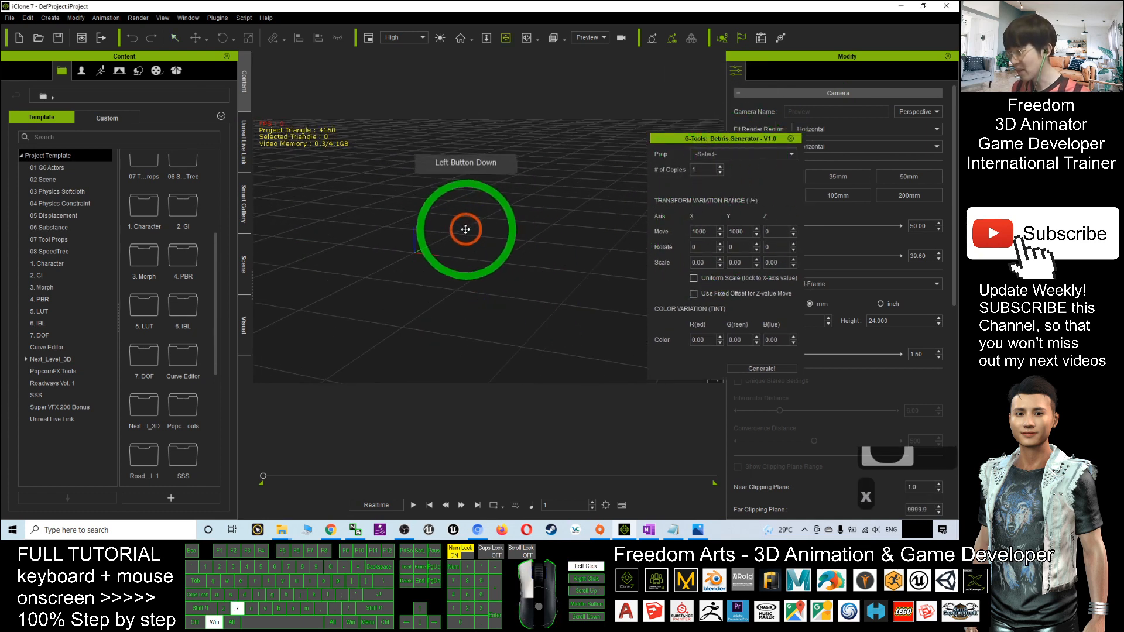
left_click(47, 18)
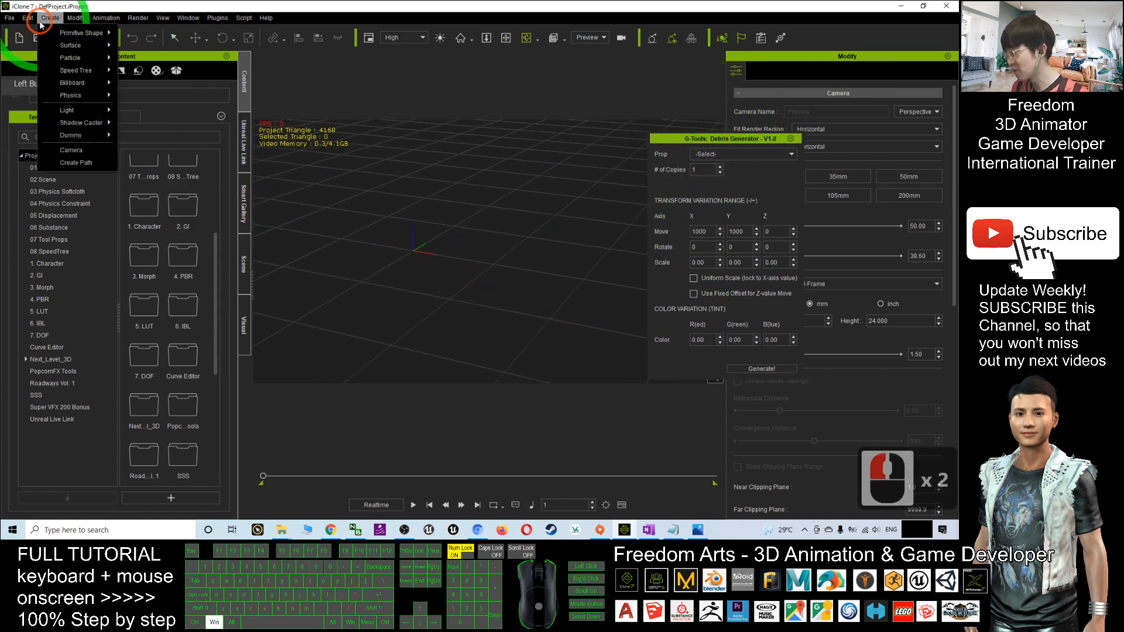
mouse_move(69, 58)
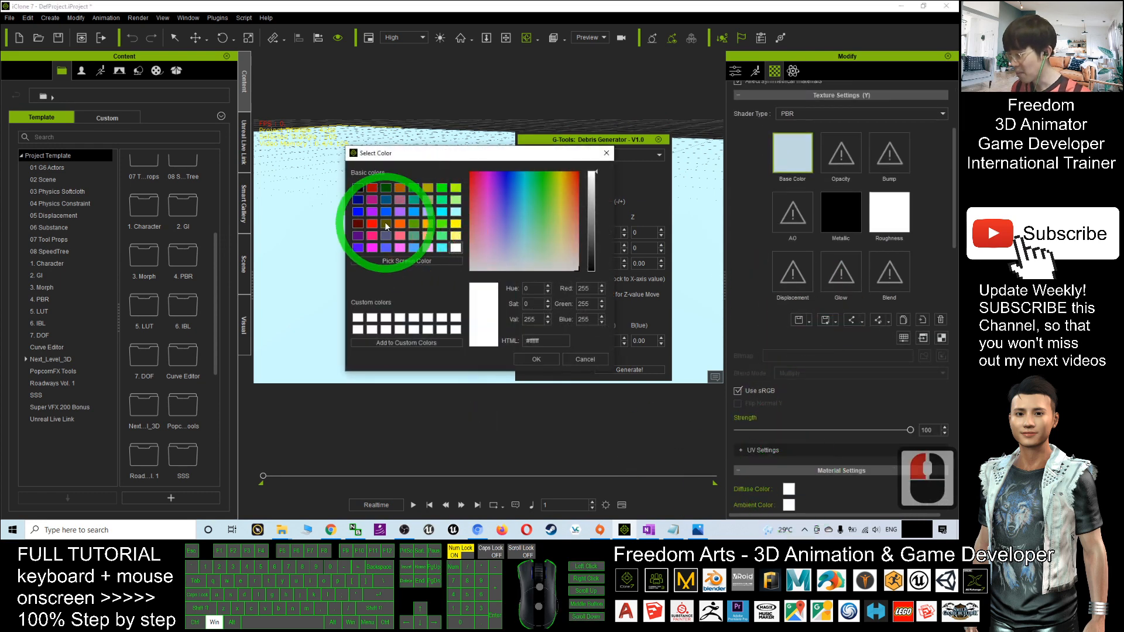
left_click(386, 222)
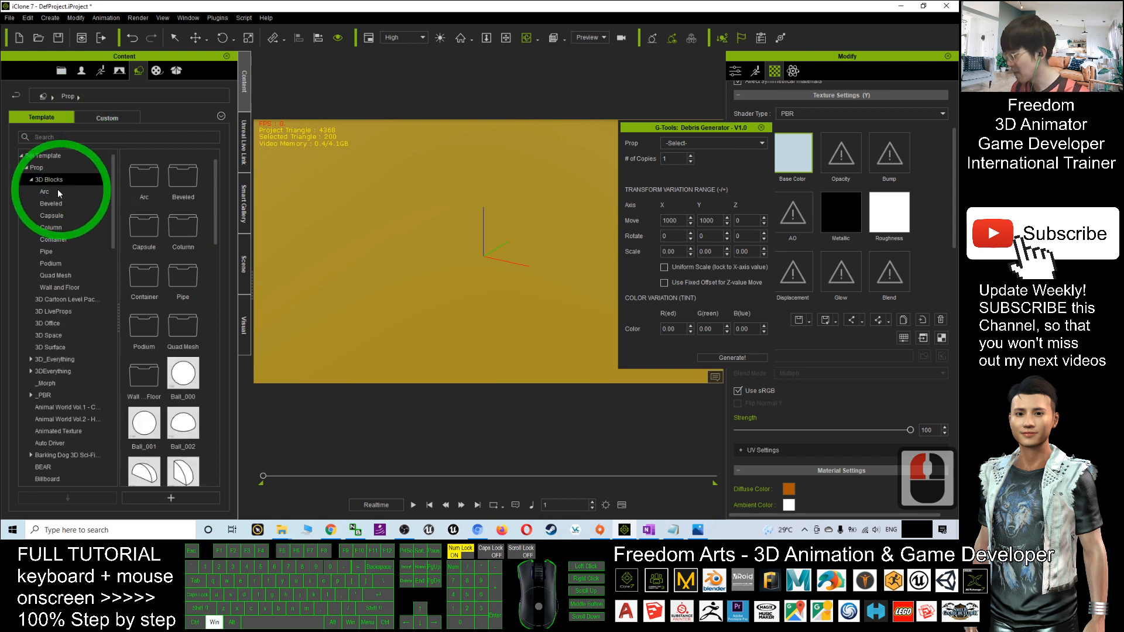
- Add Box_001 from the 3D Blocks props and select it in the scene list
left_click(47, 179)
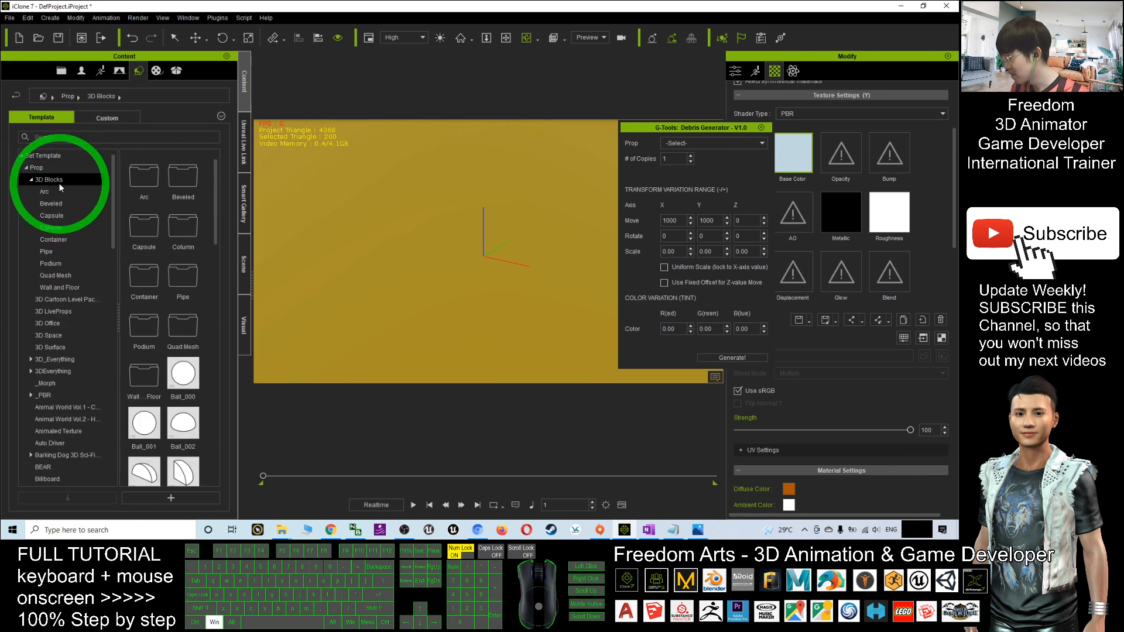
mouse_move(184, 377)
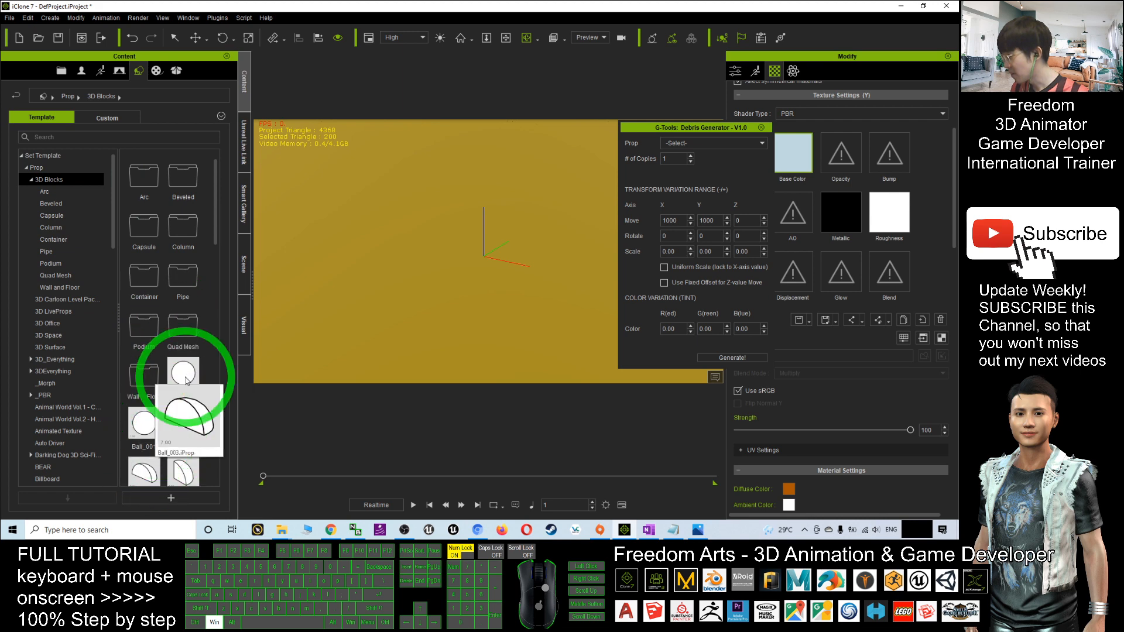
scroll("down", 3)
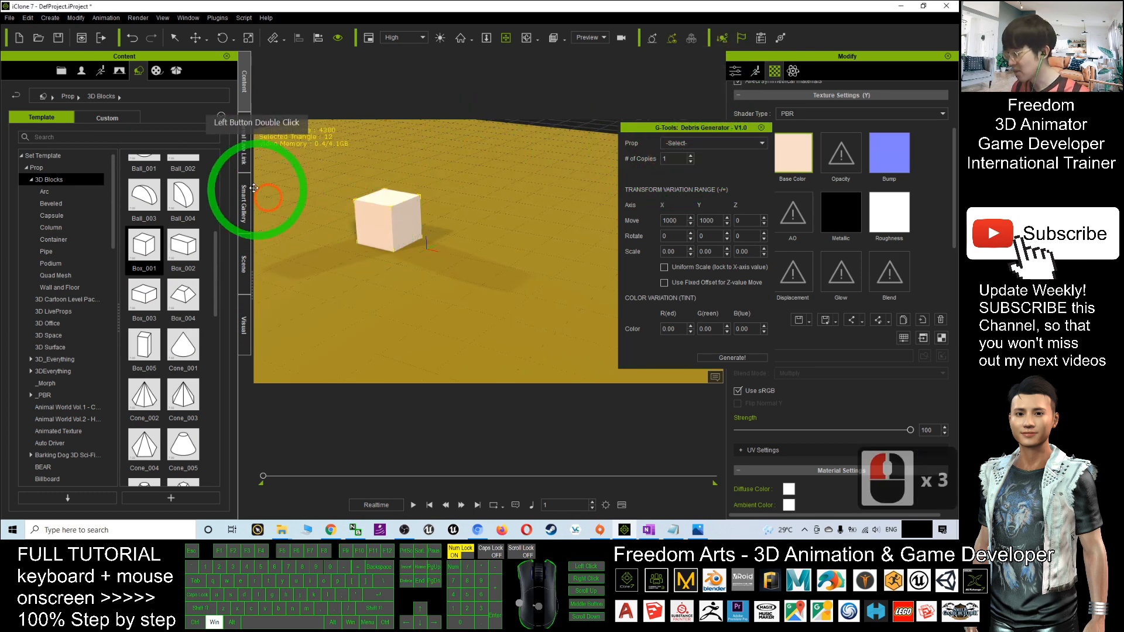
left_click(244, 263)
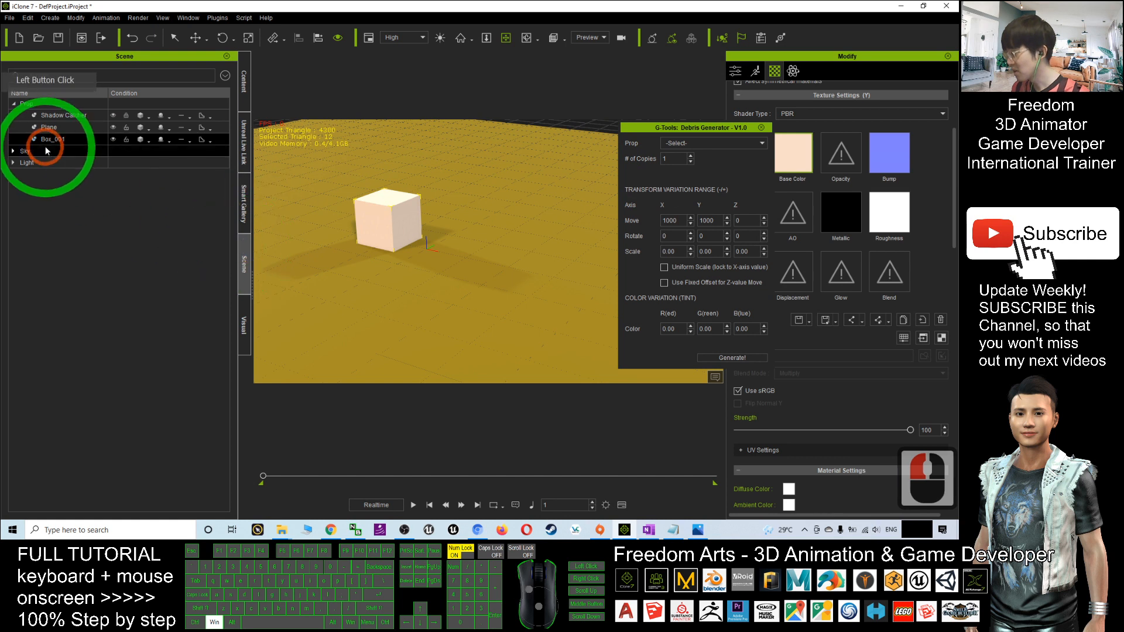
left_click(49, 139)
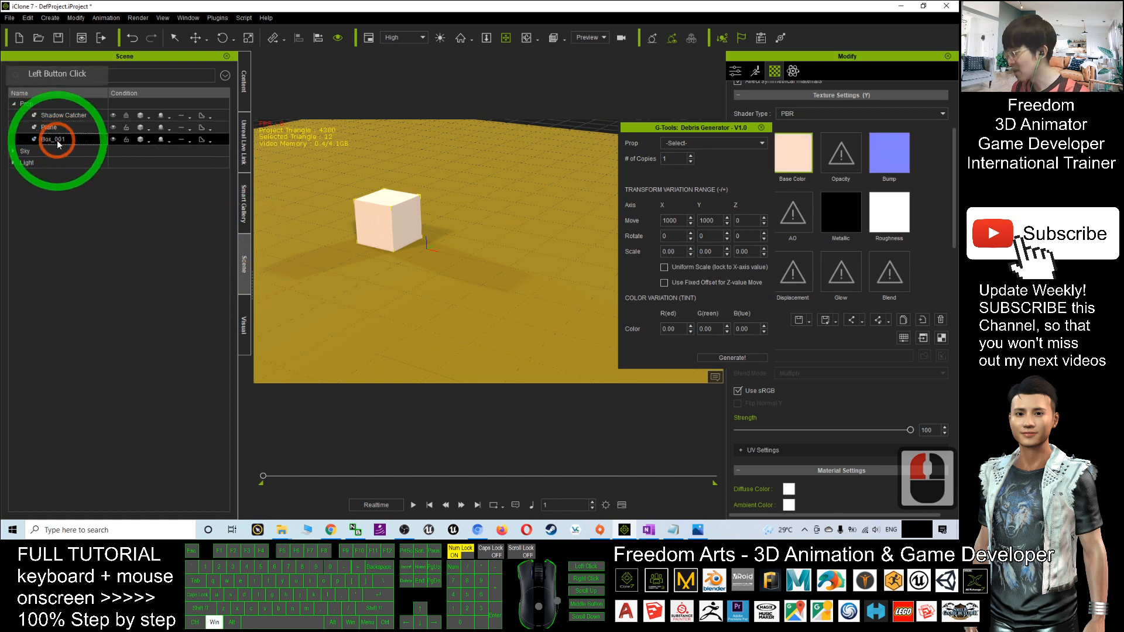
left_click(713, 143)
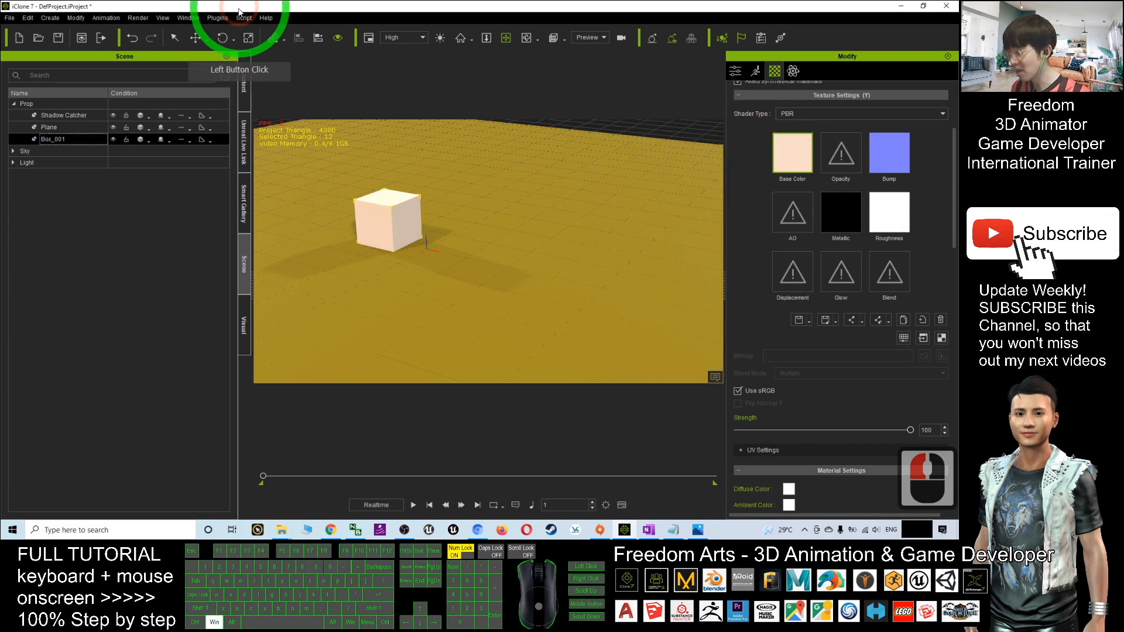
- Configure Debris Generator for Box_001: rotate 180, scale 0.5 per axis, 10 copies
left_click(213, 18)
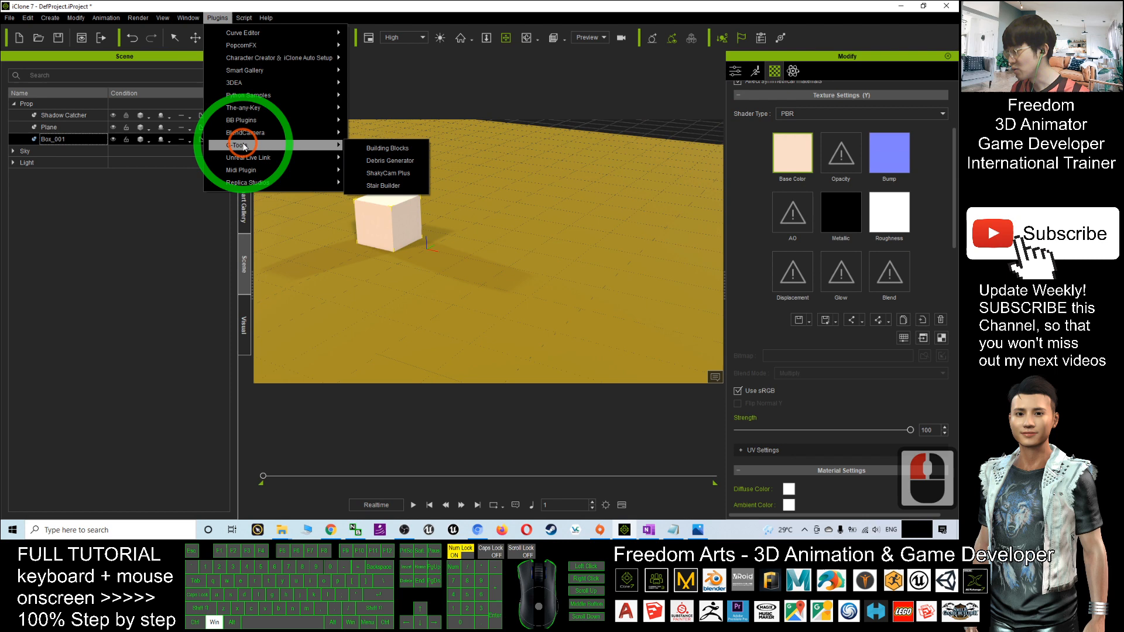
left_click(389, 159)
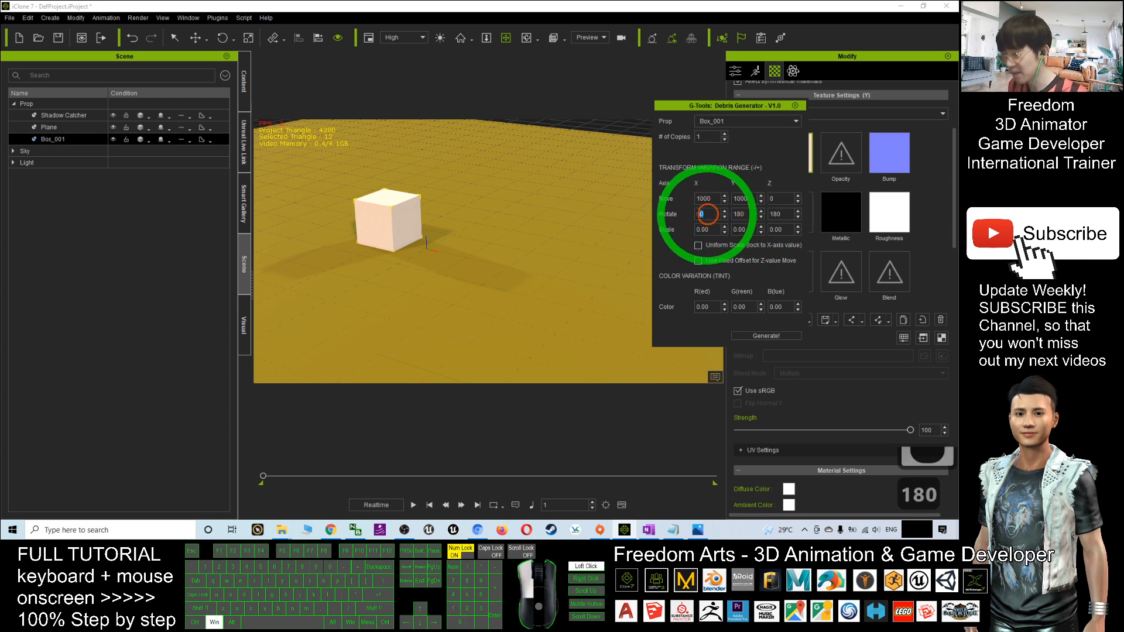
type("180")
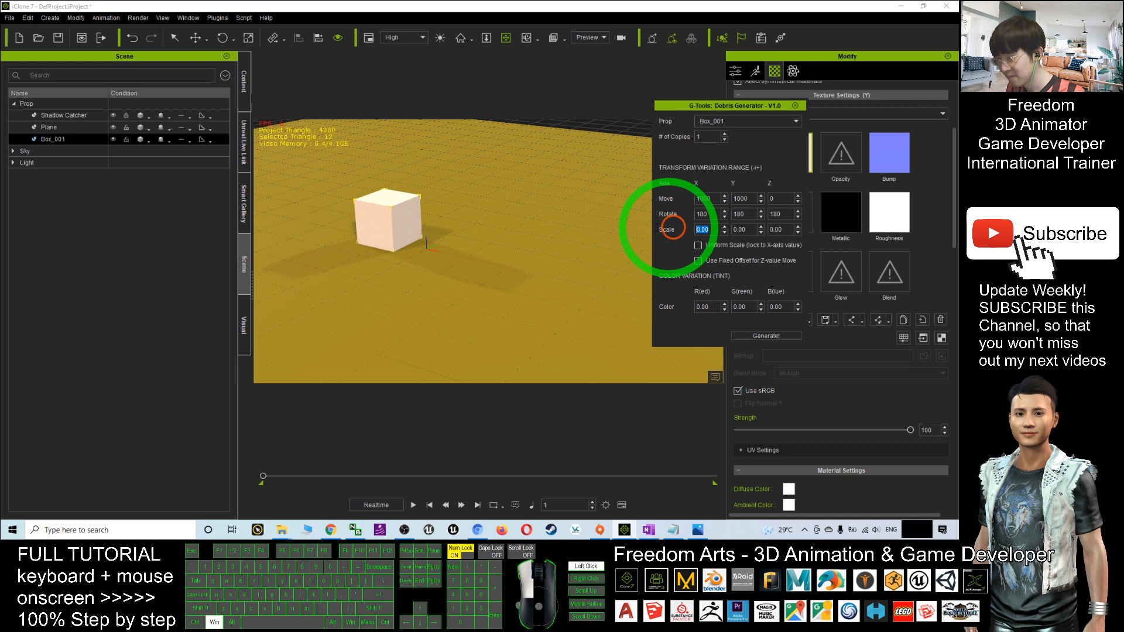
type("0.5")
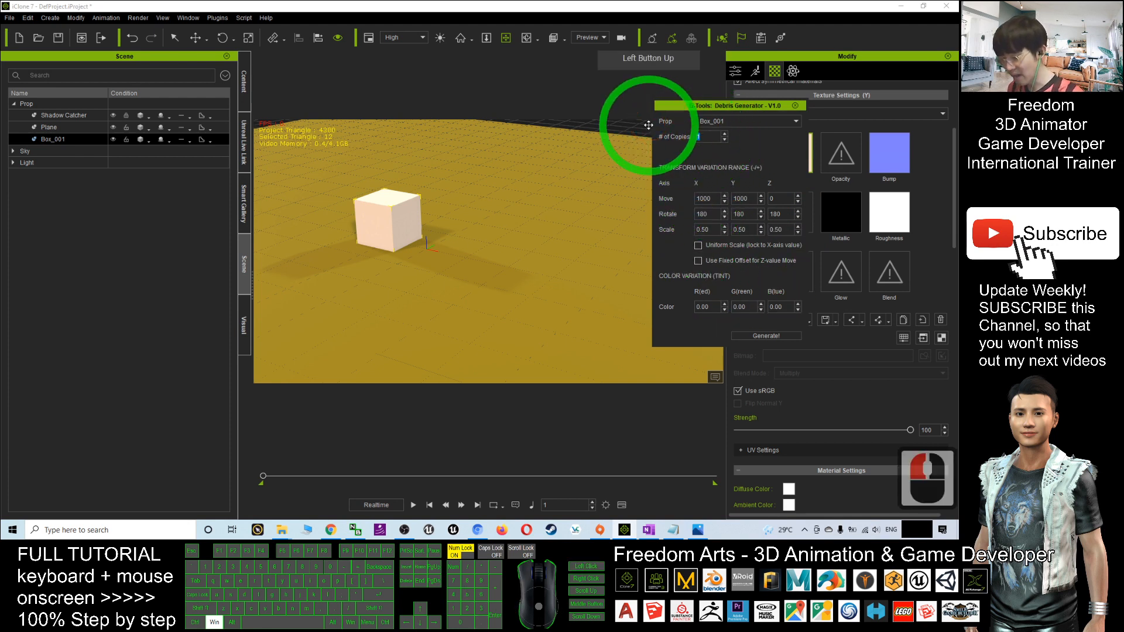
type("10")
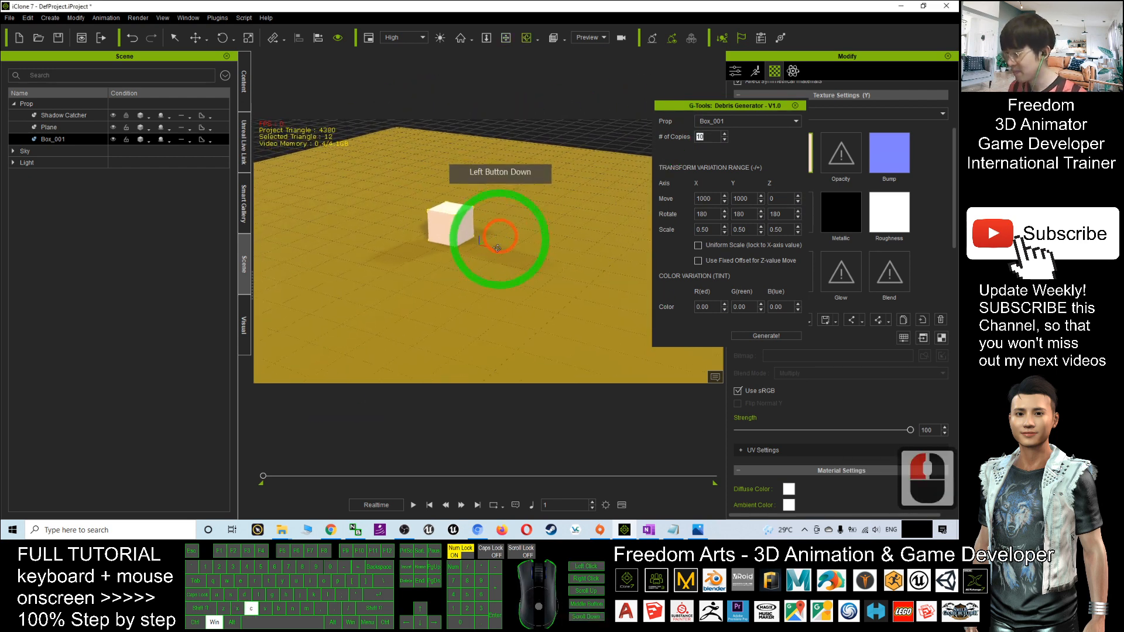
- Generate the ten scattered Box_001 copies and view them across the plane
left_click(766, 334)
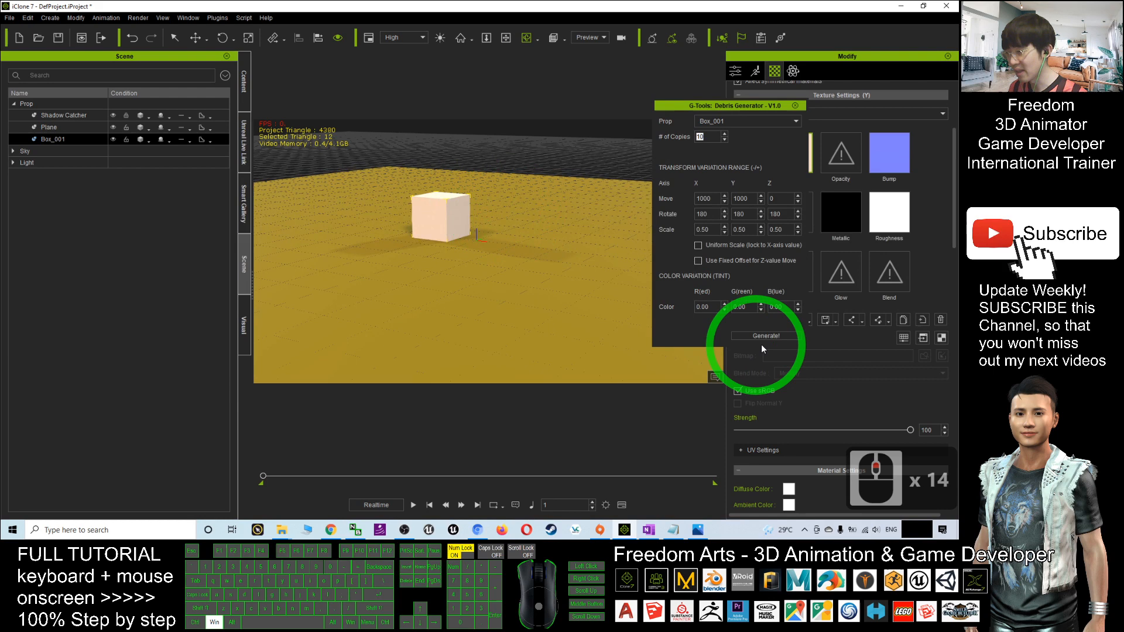
left_click(766, 335)
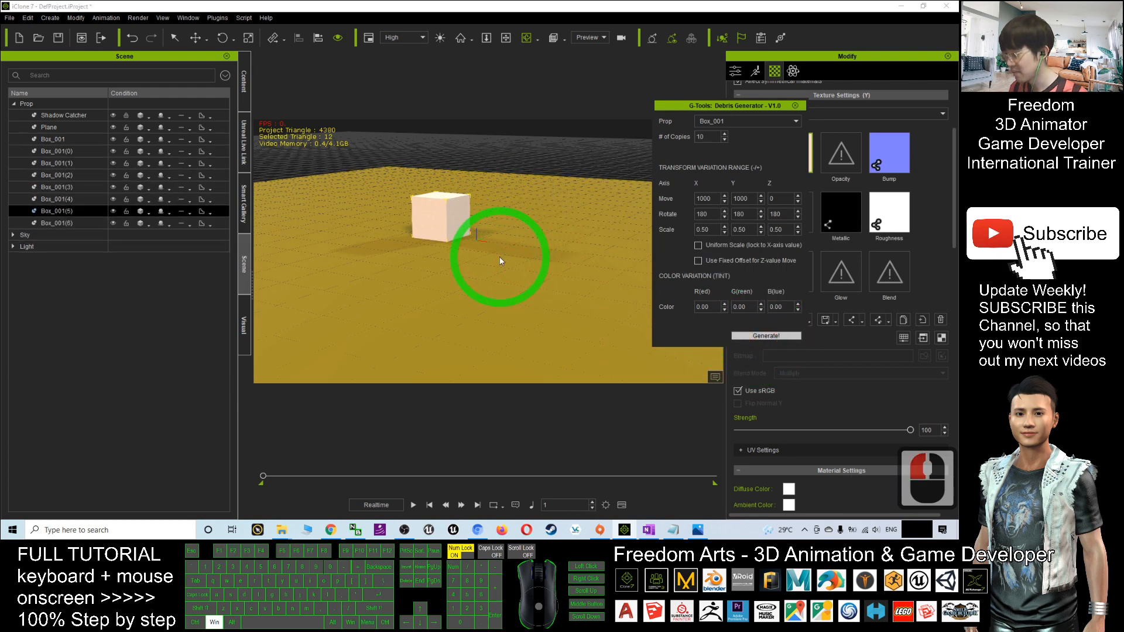
left_click(766, 335)
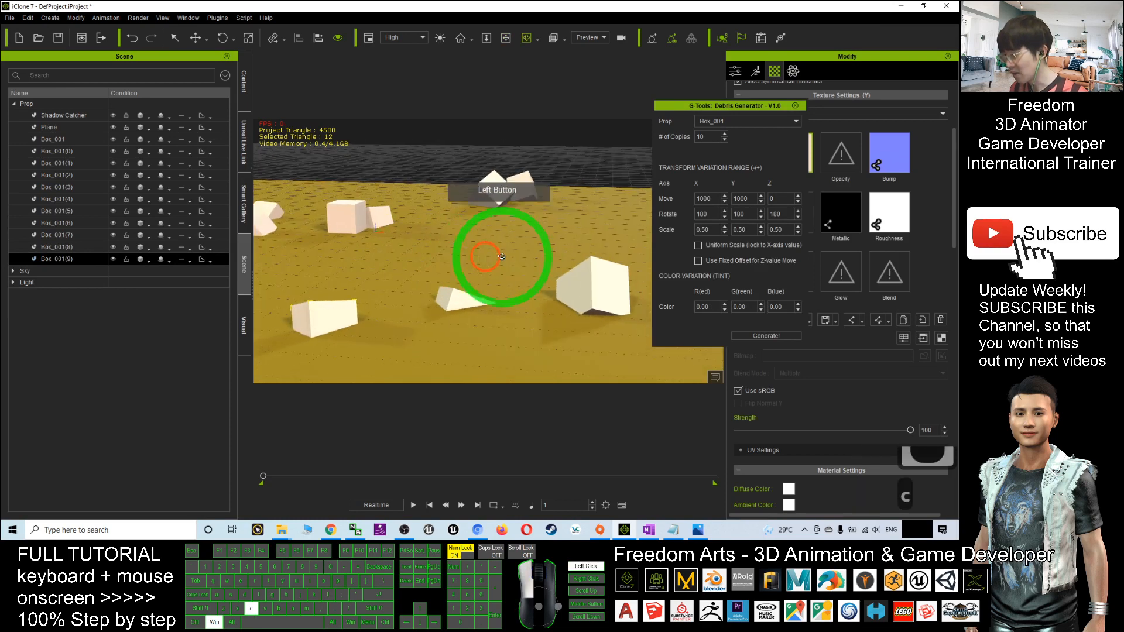
left_click_drag(502, 257, 487, 257)
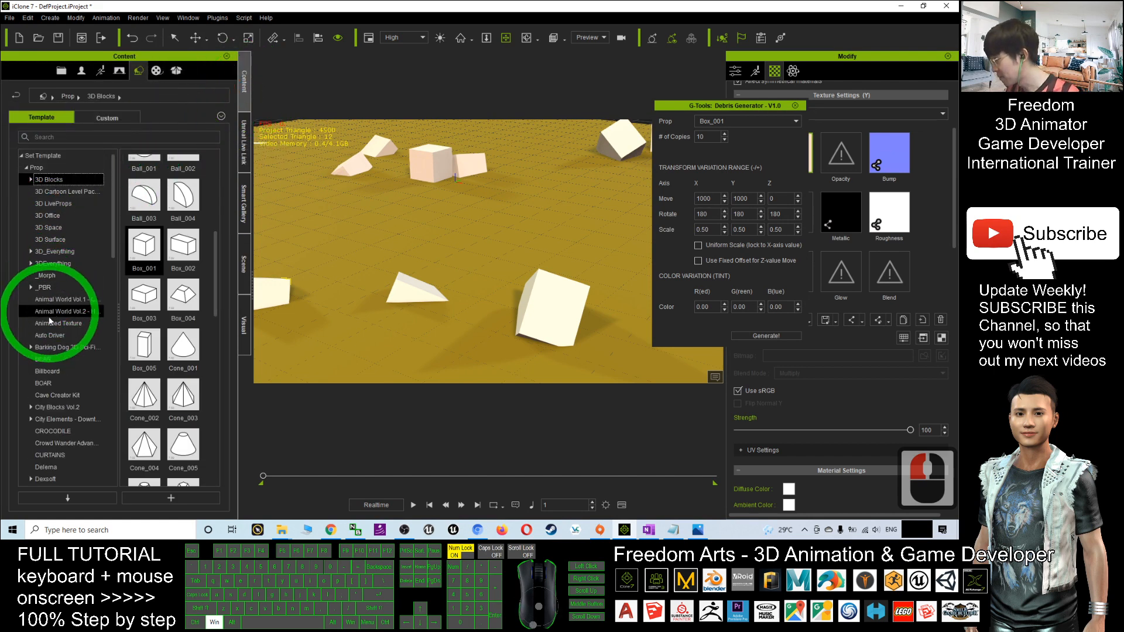
- Place Rock01 from Rock > Nature G.01 onto the plane and select it
scroll("down", 3)
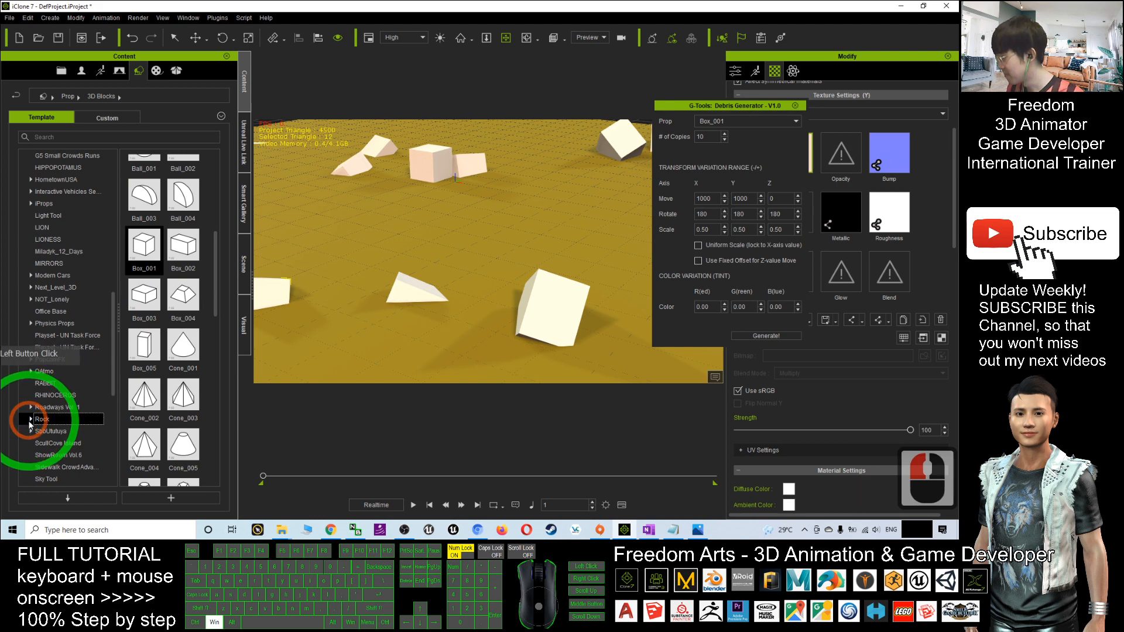
left_click(42, 418)
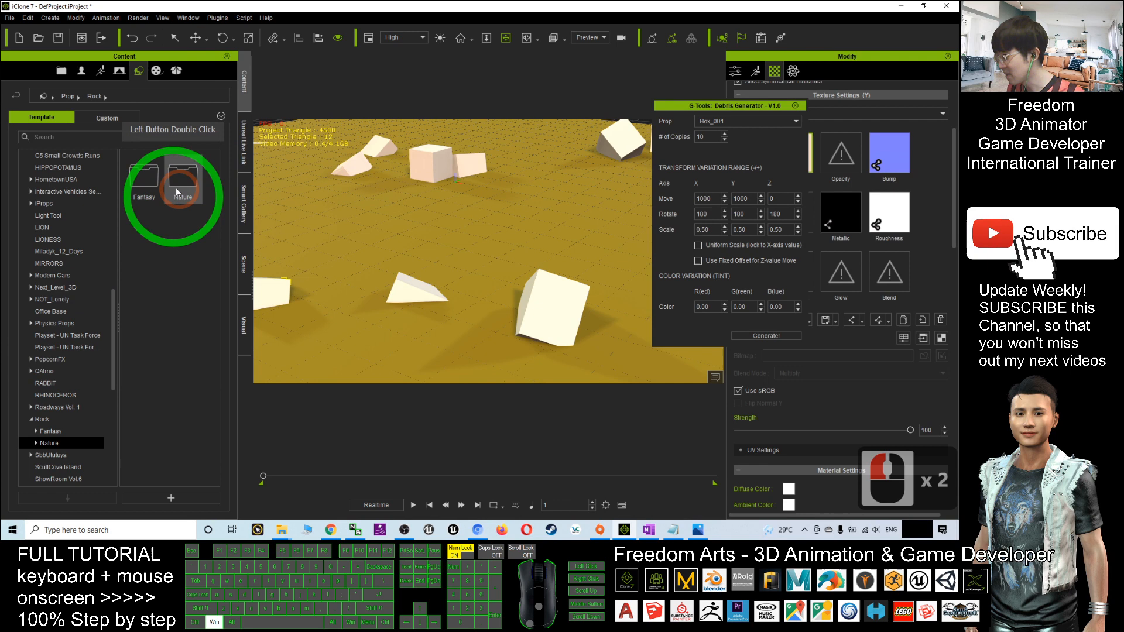
double_click(182, 190)
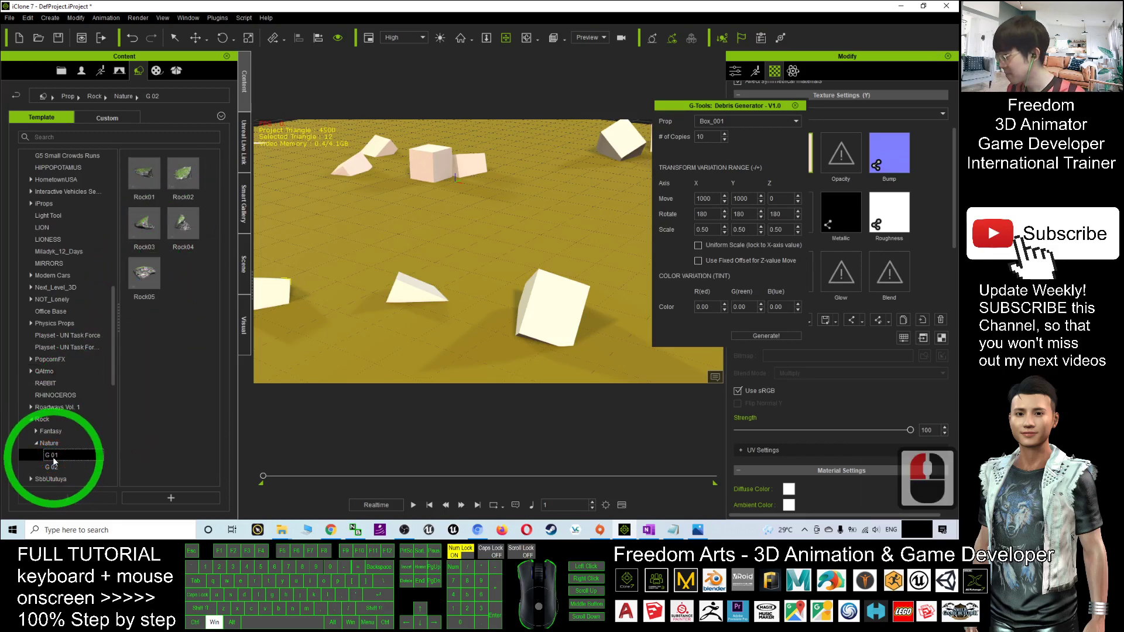
left_click(50, 454)
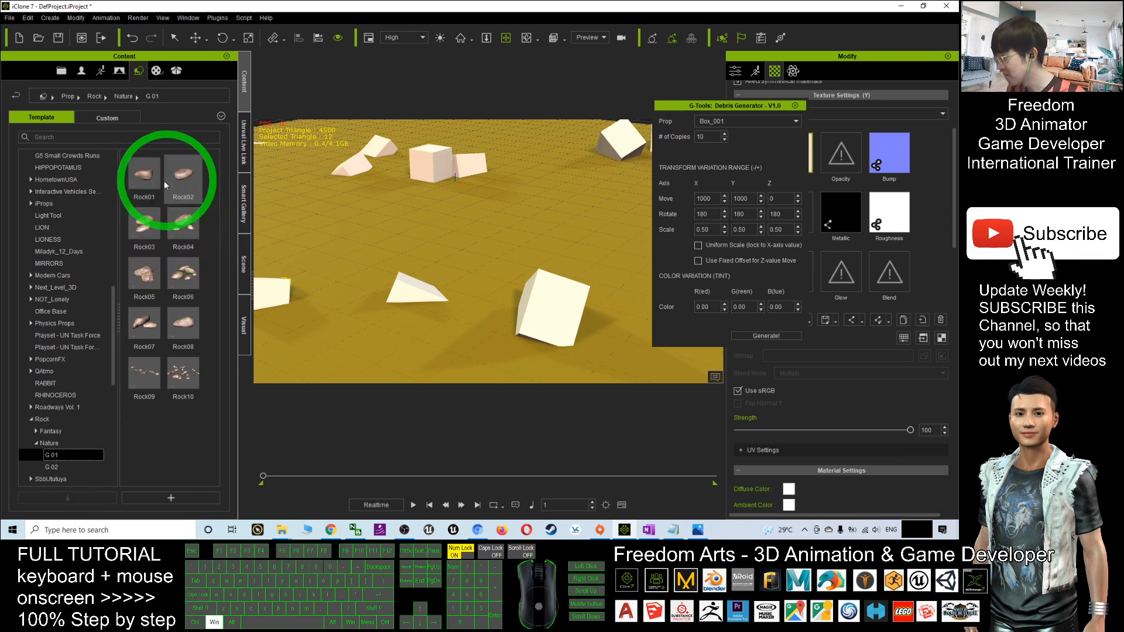
left_click_drag(144, 174, 395, 215)
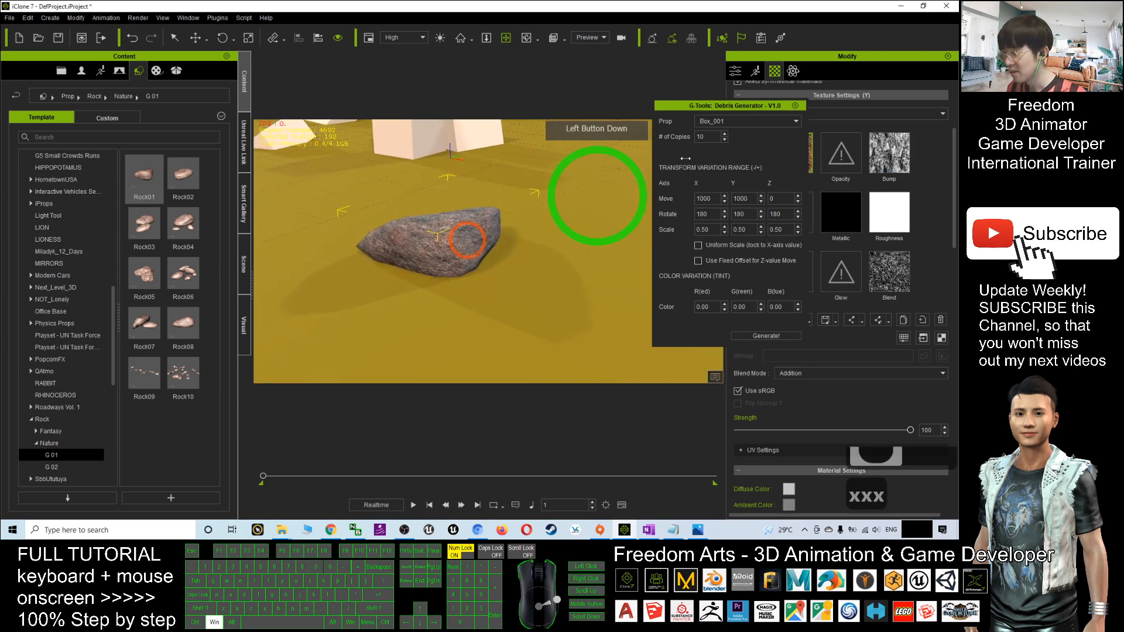
left_click(747, 121)
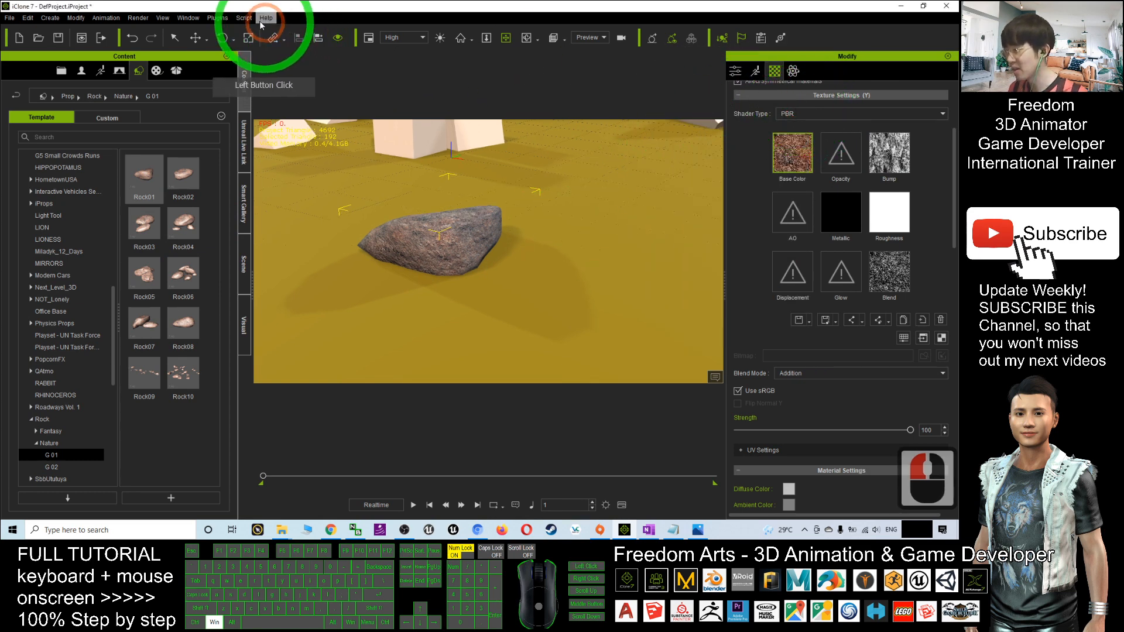
- Reopen the Debris Generator from the Plugins > G-Tools menu
left_click(211, 17)
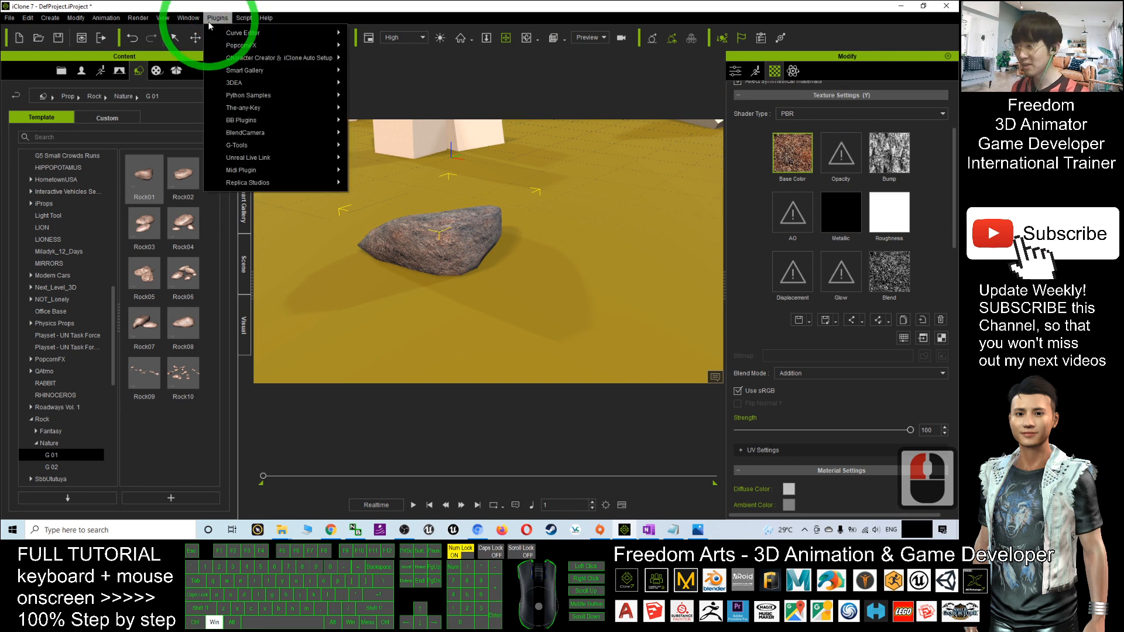
mouse_move(239, 45)
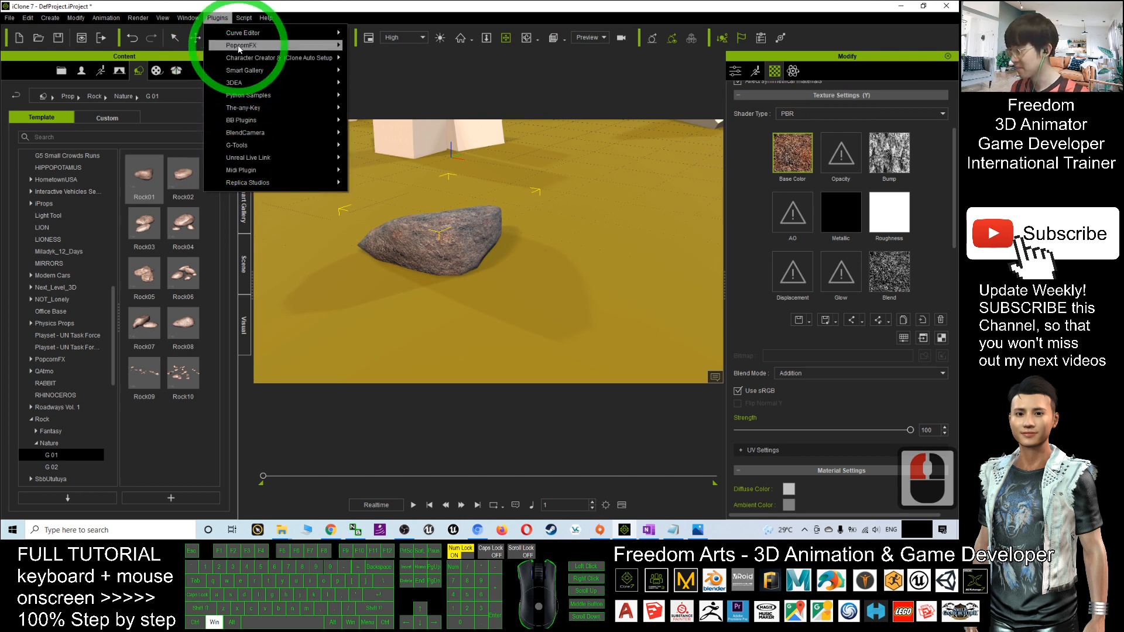
left_click(254, 145)
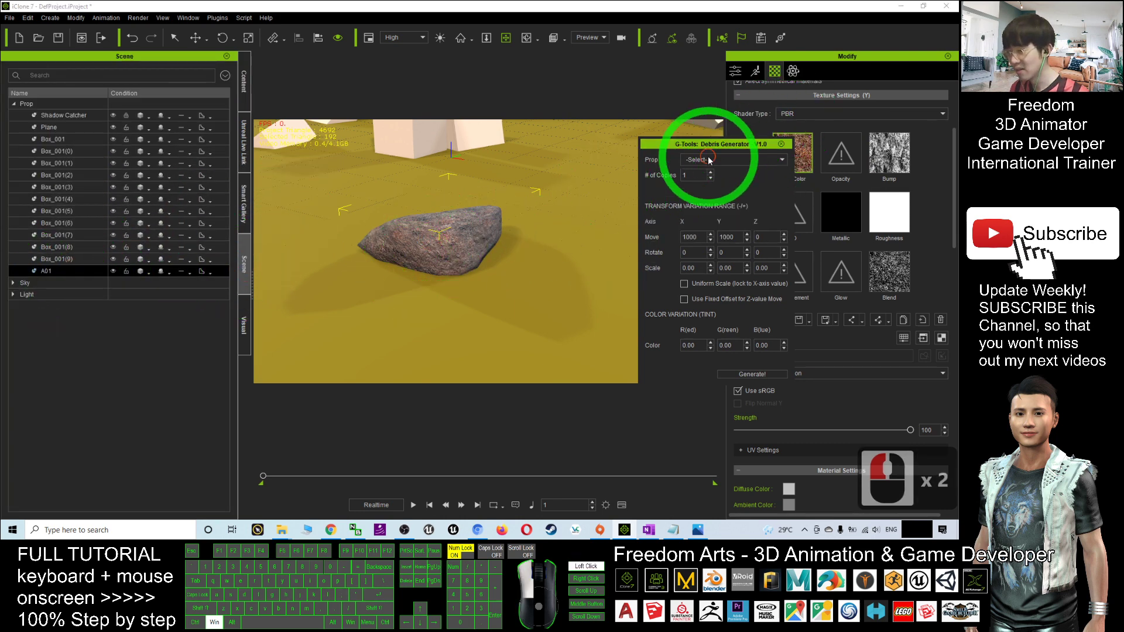
- Target rock A01 and raise the scale variation to 1.00 on all axes
left_click(733, 159)
type("0.1")
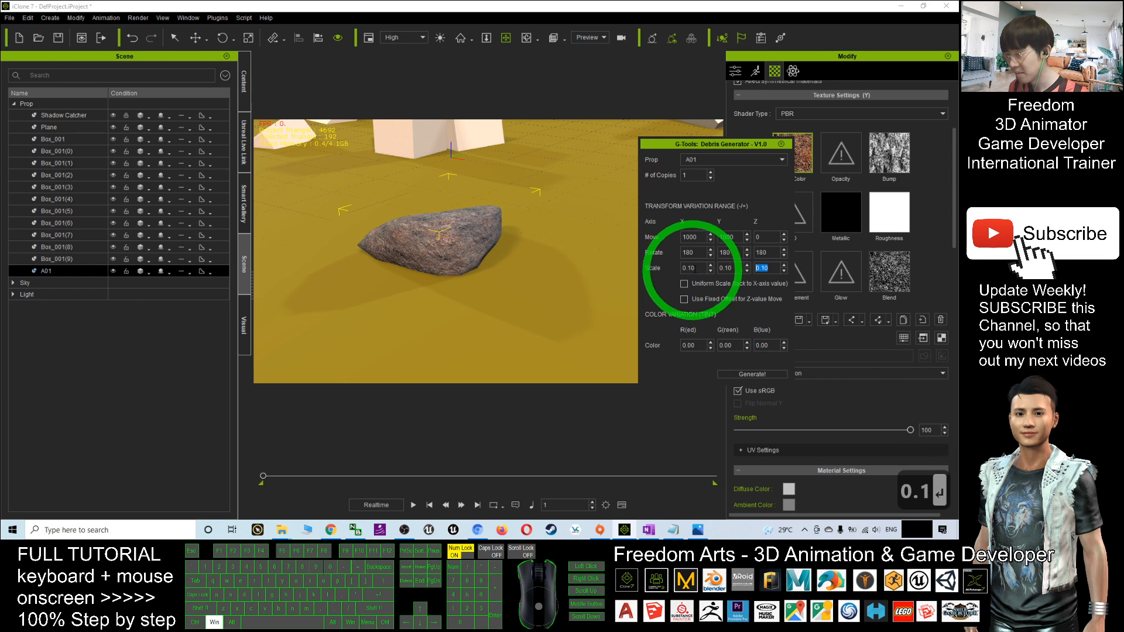
left_click(691, 267)
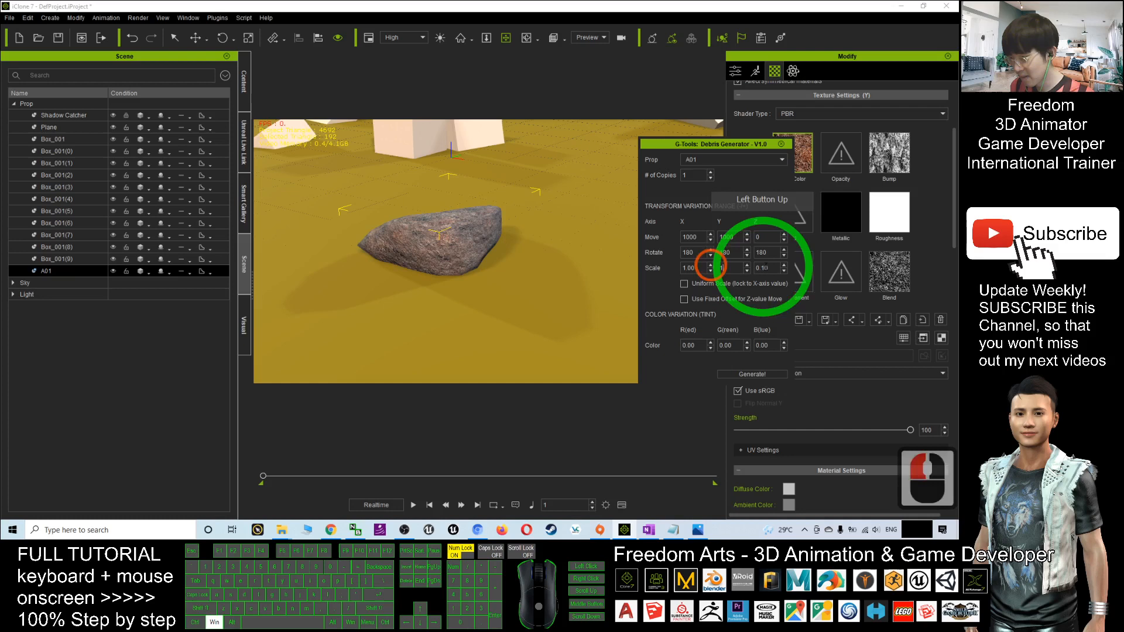
left_click(751, 375)
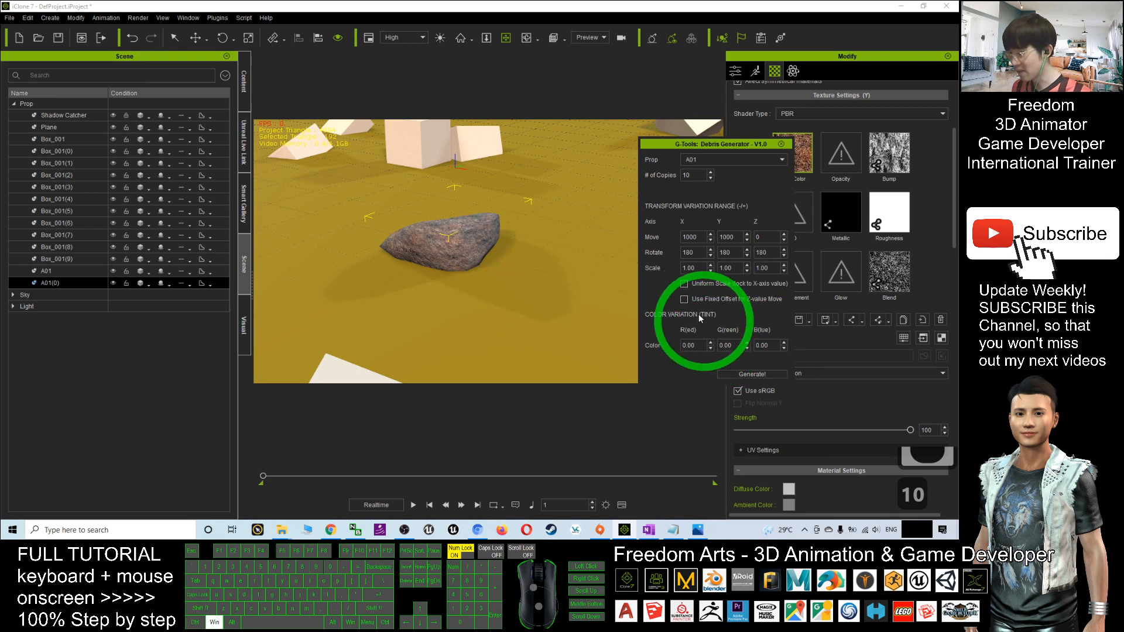
- Generate the first ten scattered copies of rock A01 and pull back to view them on the plane
left_click(752, 374)
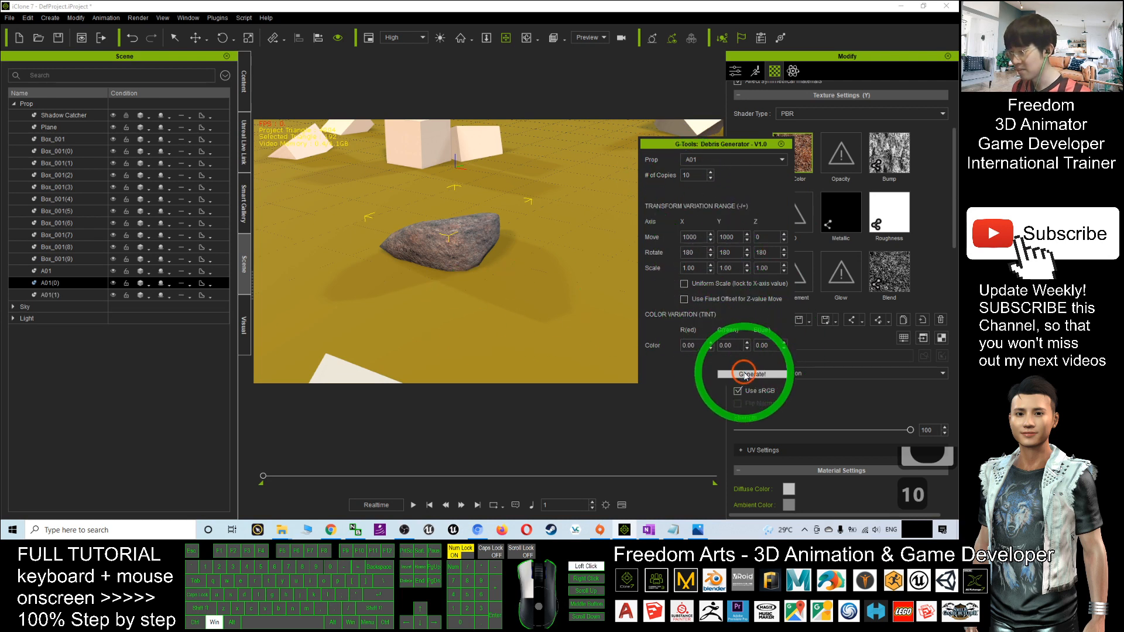
left_click(752, 374)
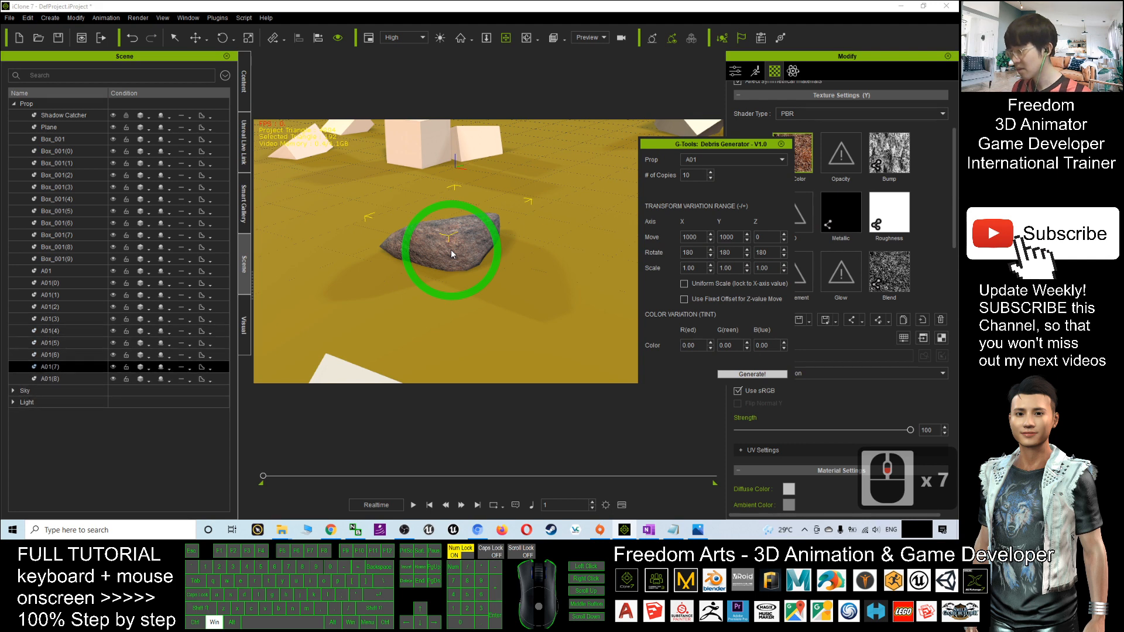
left_click(752, 373)
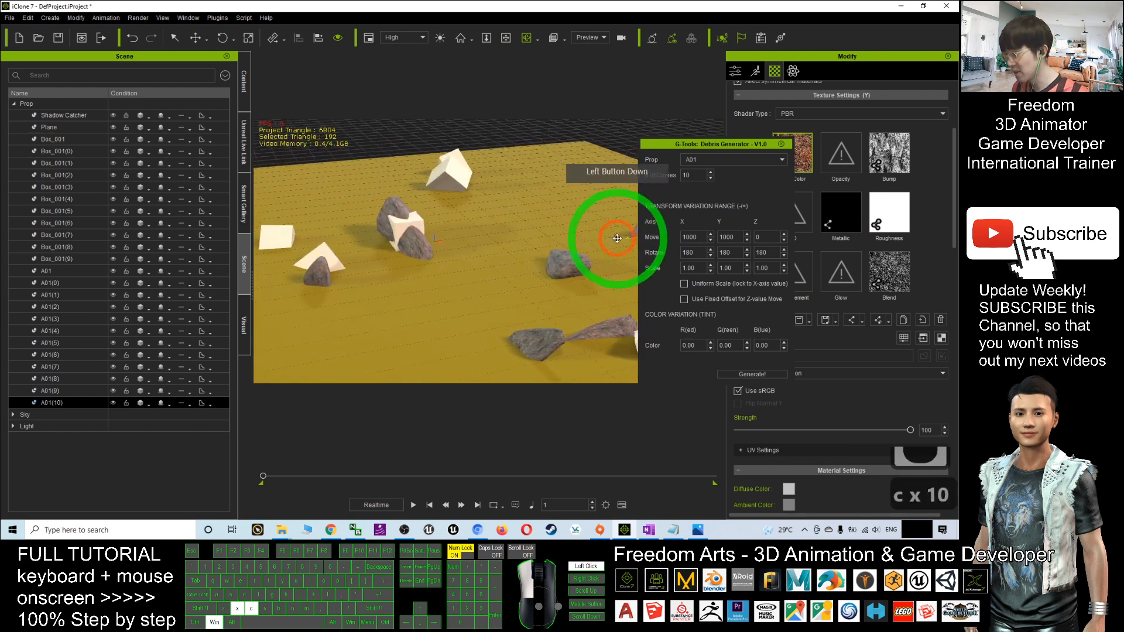
left_click_drag(617, 237, 669, 186)
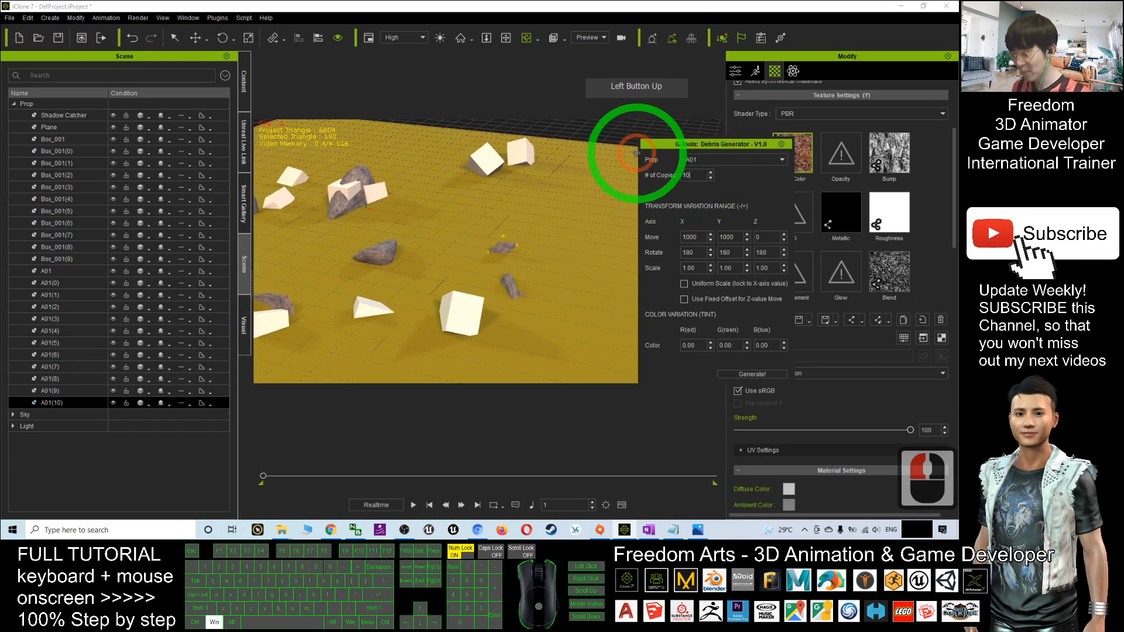
- Set # of Copies to 50 and generate a further batch of rock copies across the plane
left_click(751, 374)
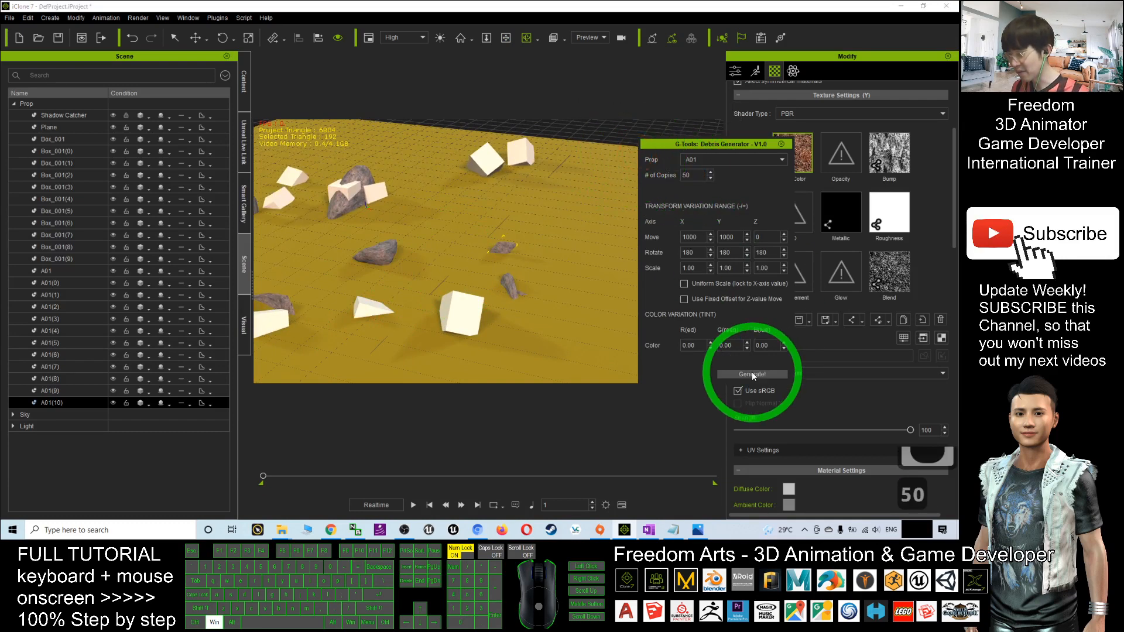
left_click(752, 374)
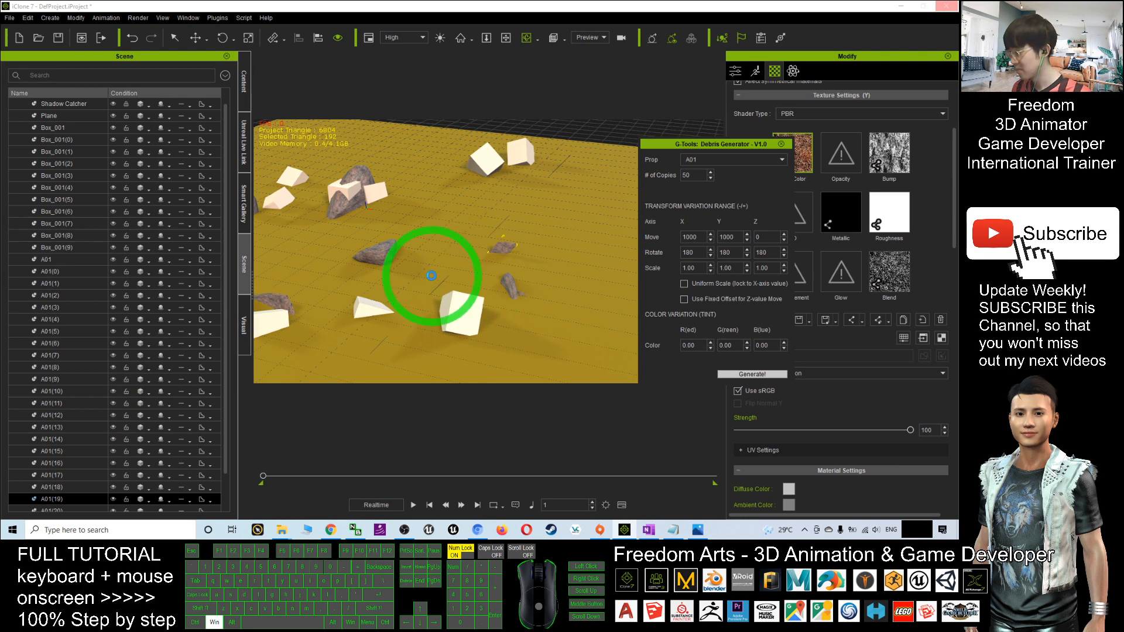
left_click_drag(432, 275, 513, 208)
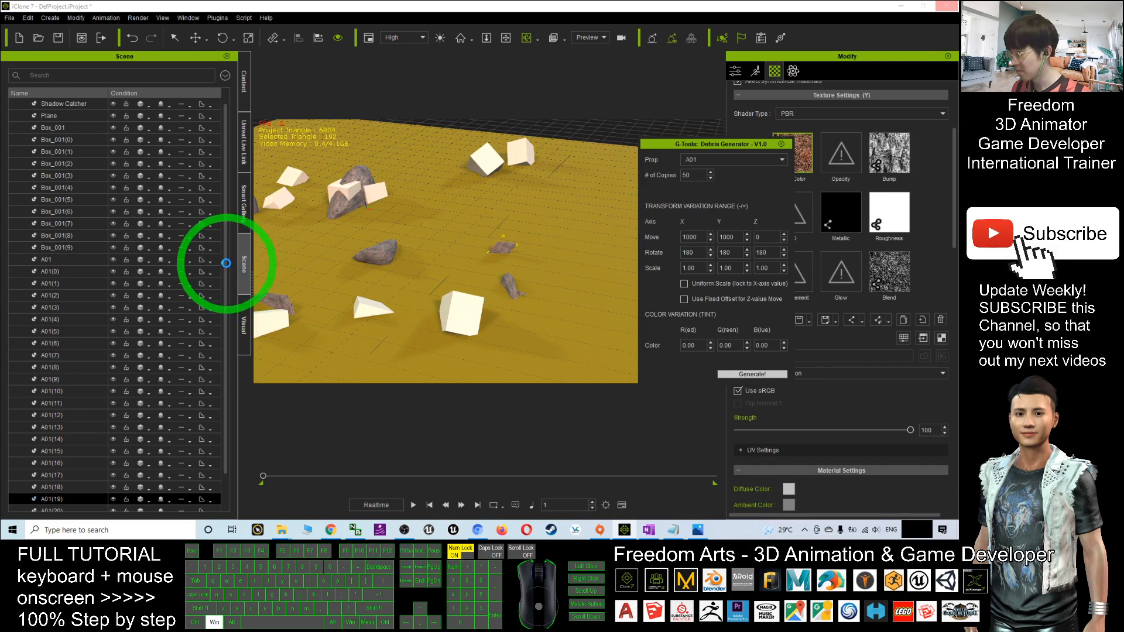
left_click(752, 374)
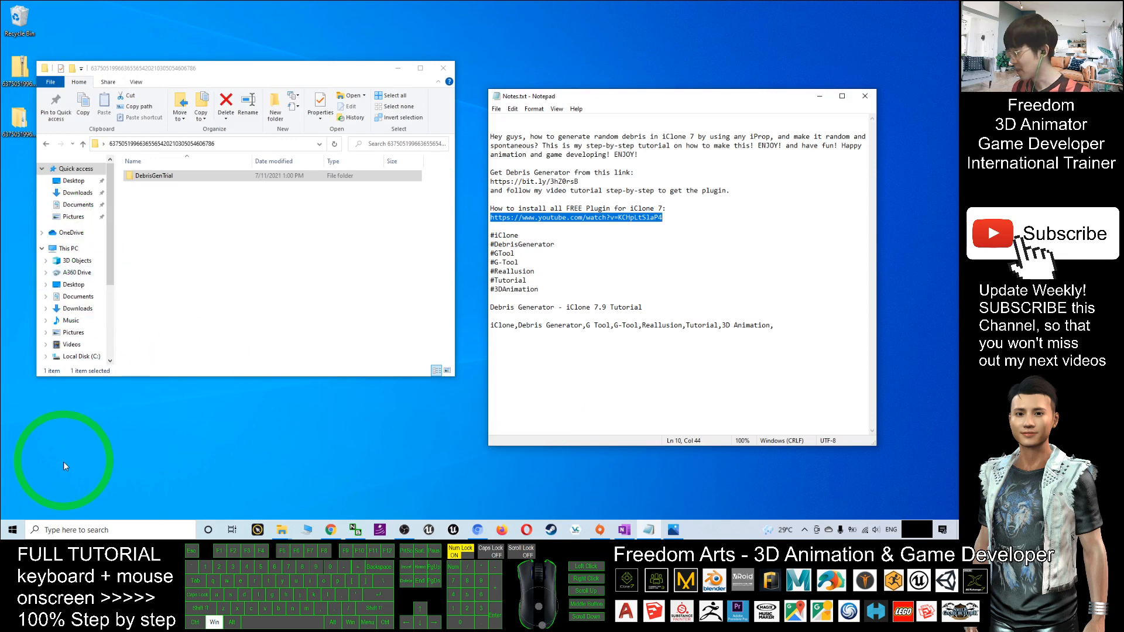
- Launch iclone v7.92 from the desktop and wait through the splash screen
type("iclone v7.92")
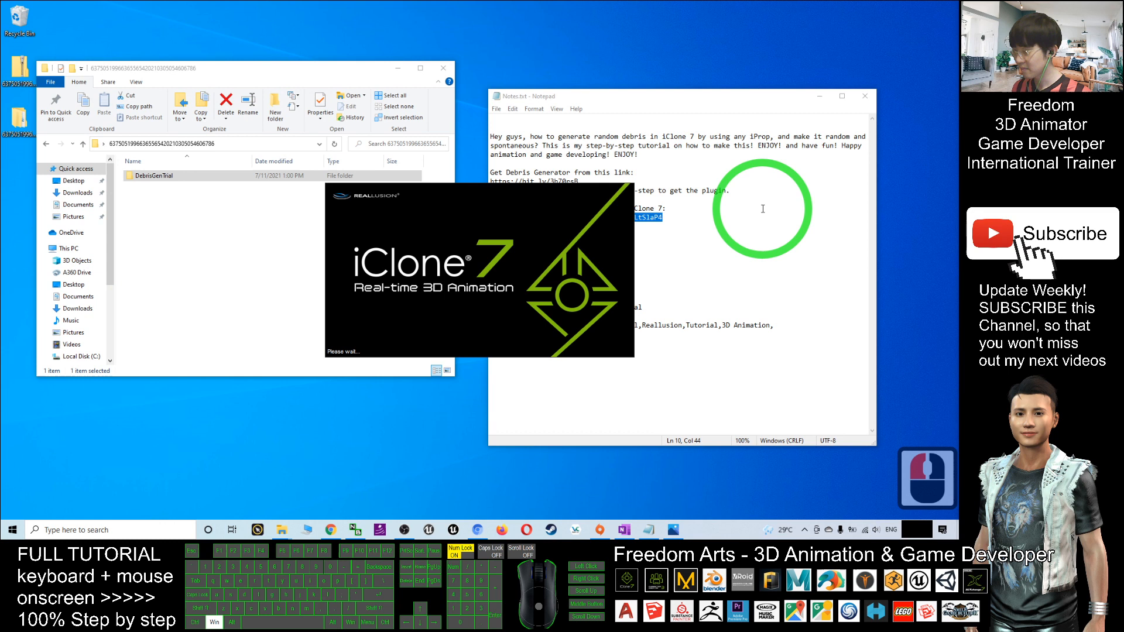
mouse_move(755, 211)
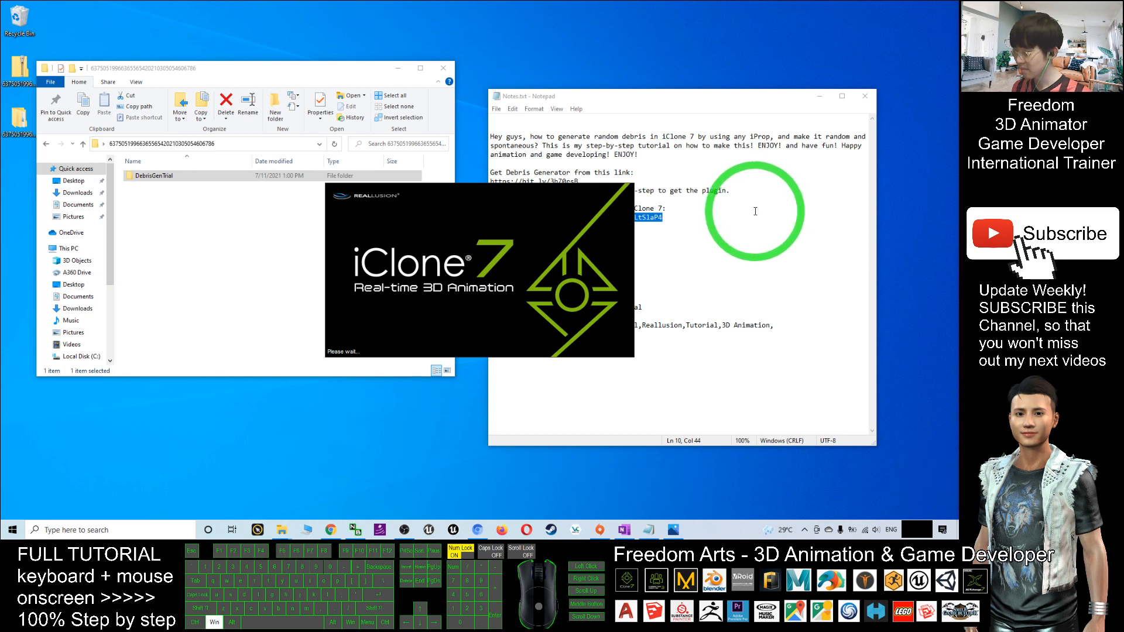
mouse_move(752, 211)
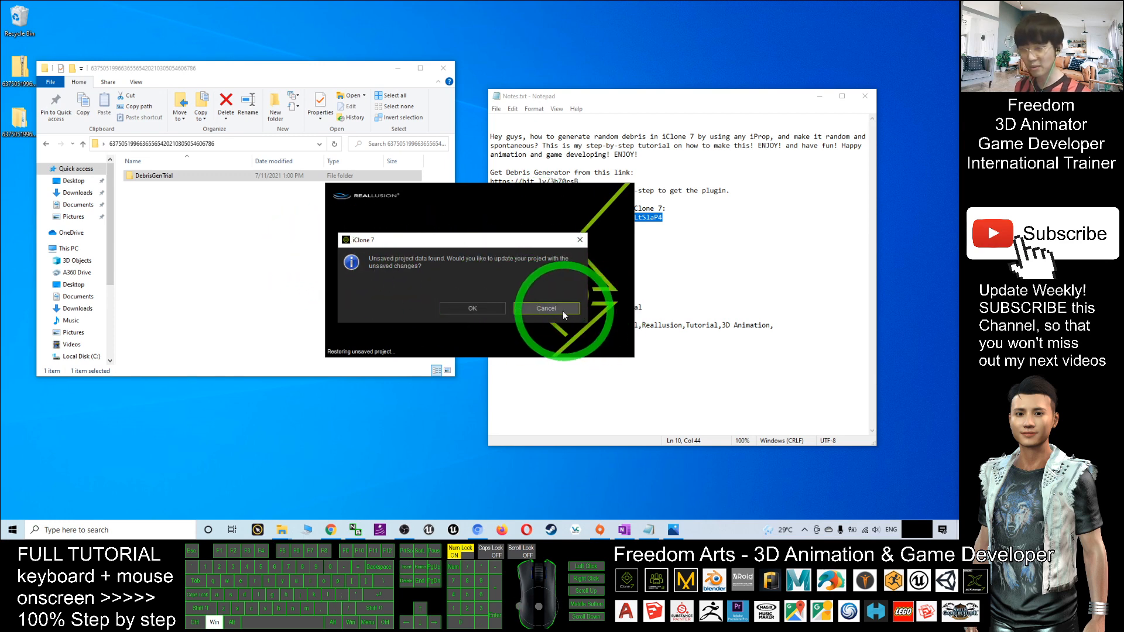
- Cancel the unsaved-project recovery and add a Plane surface to the empty scene
left_click(545, 308)
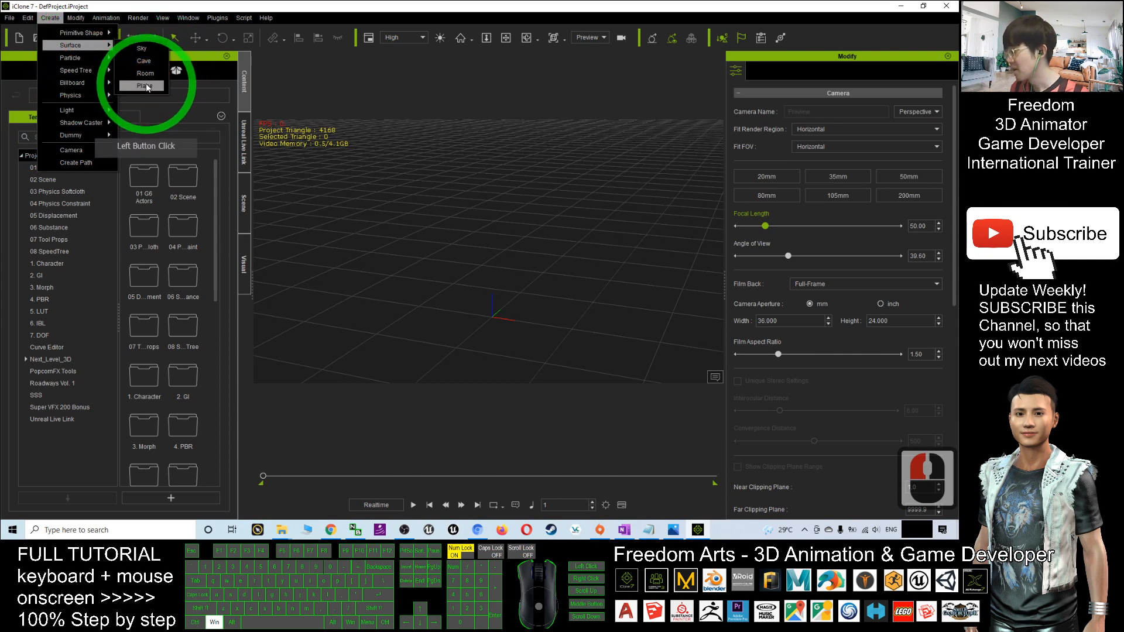
left_click(141, 87)
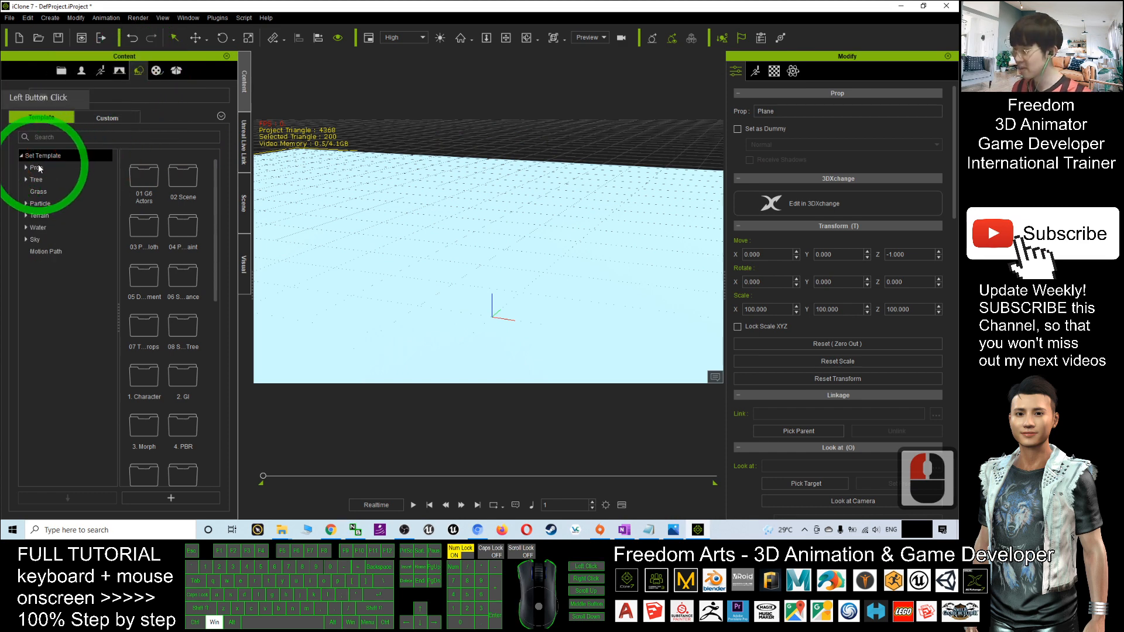
- Drag Rock01 from Prop > Rock > Nature > G 01 templates onto the plane as A01
left_click(34, 166)
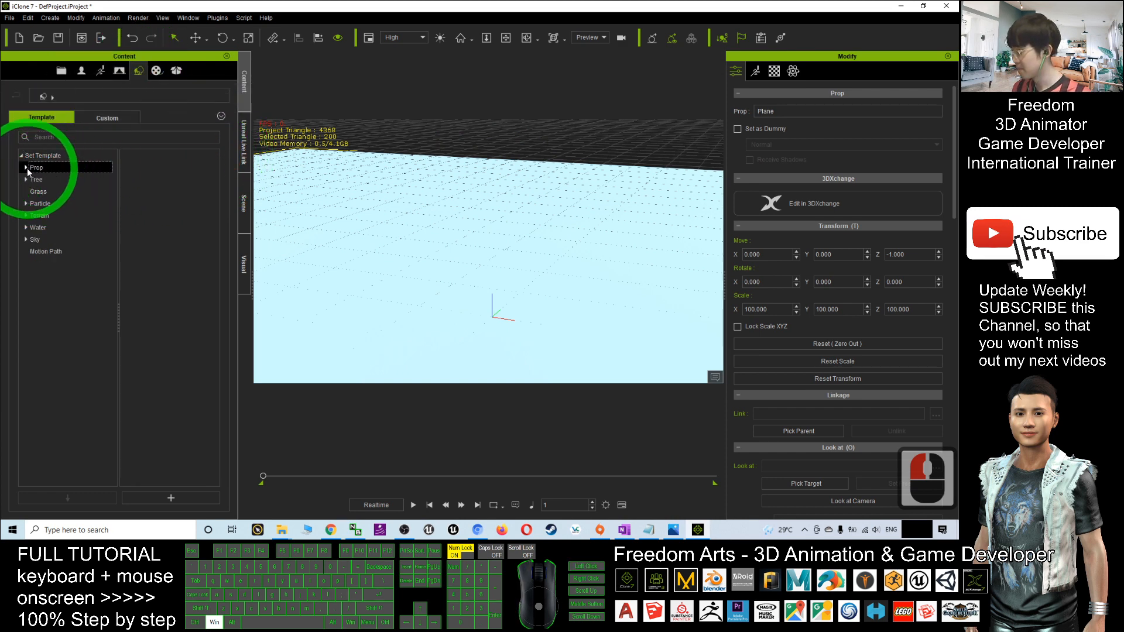
left_click(26, 167)
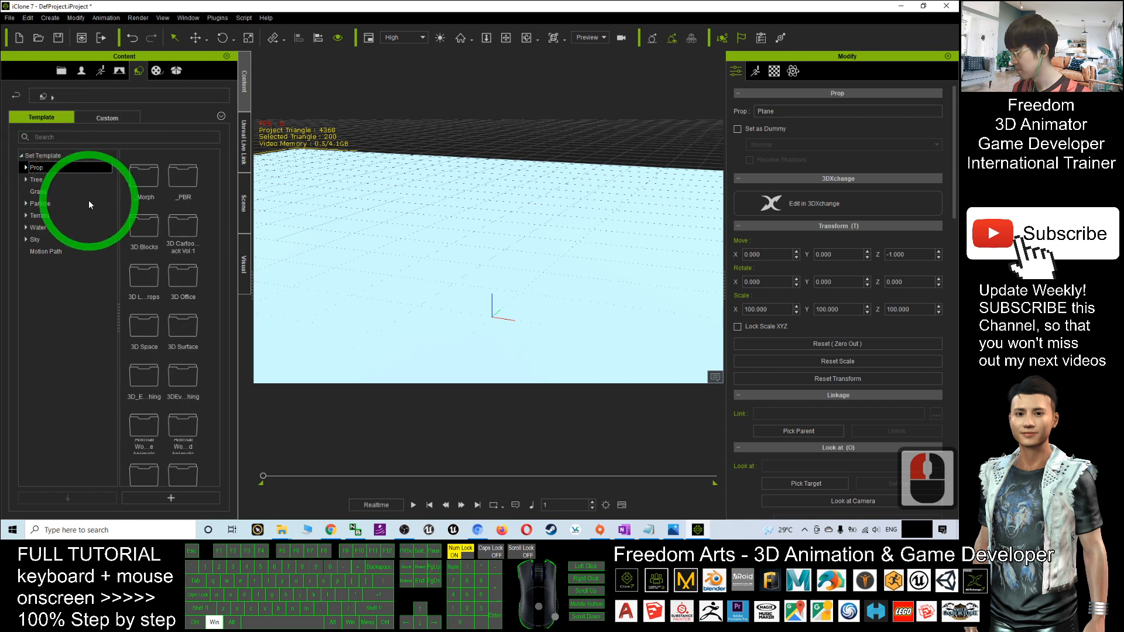
left_click(27, 167)
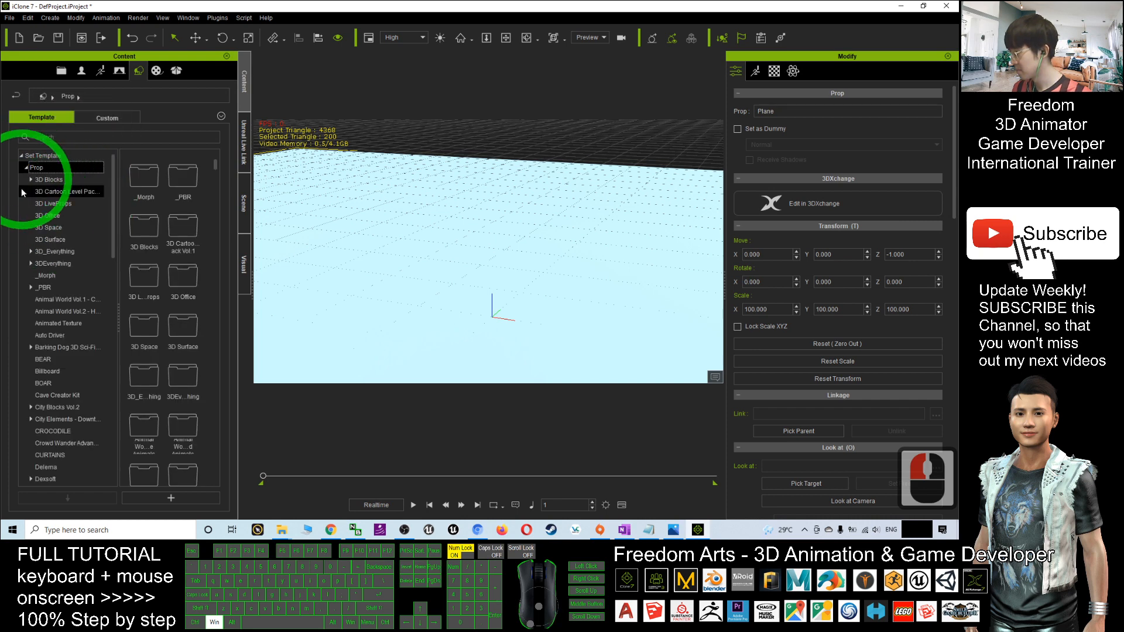
scroll("down", 3)
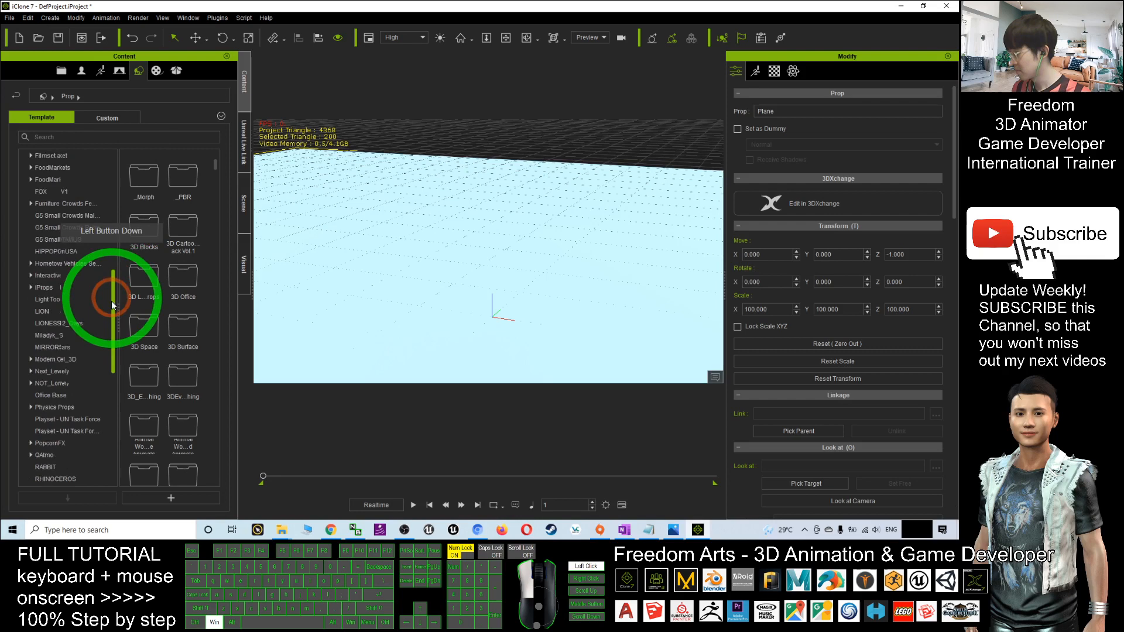
scroll("down", 3)
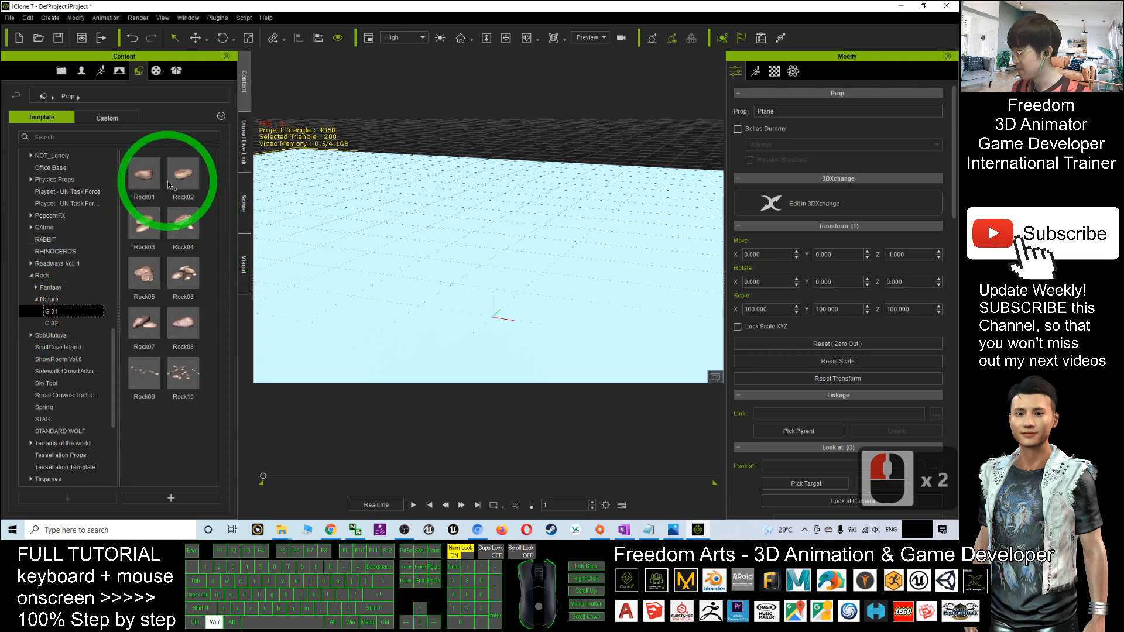
left_click_drag(144, 176, 415, 276)
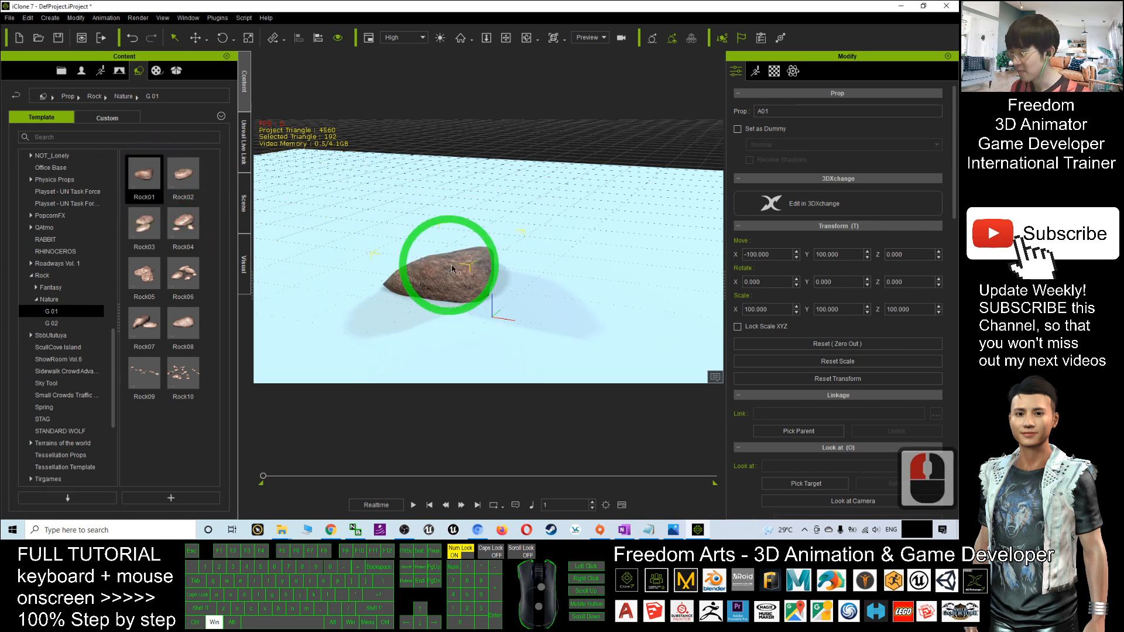
- Launch the G-Tools Debris Generator from the Plugins menu
left_click(213, 17)
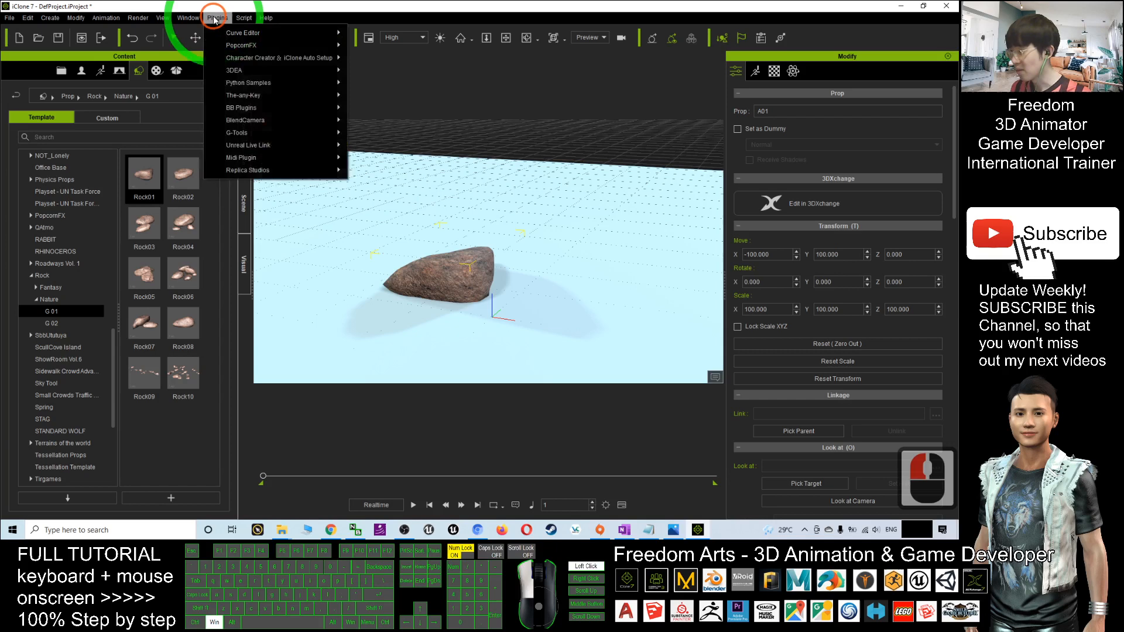
left_click(191, 18)
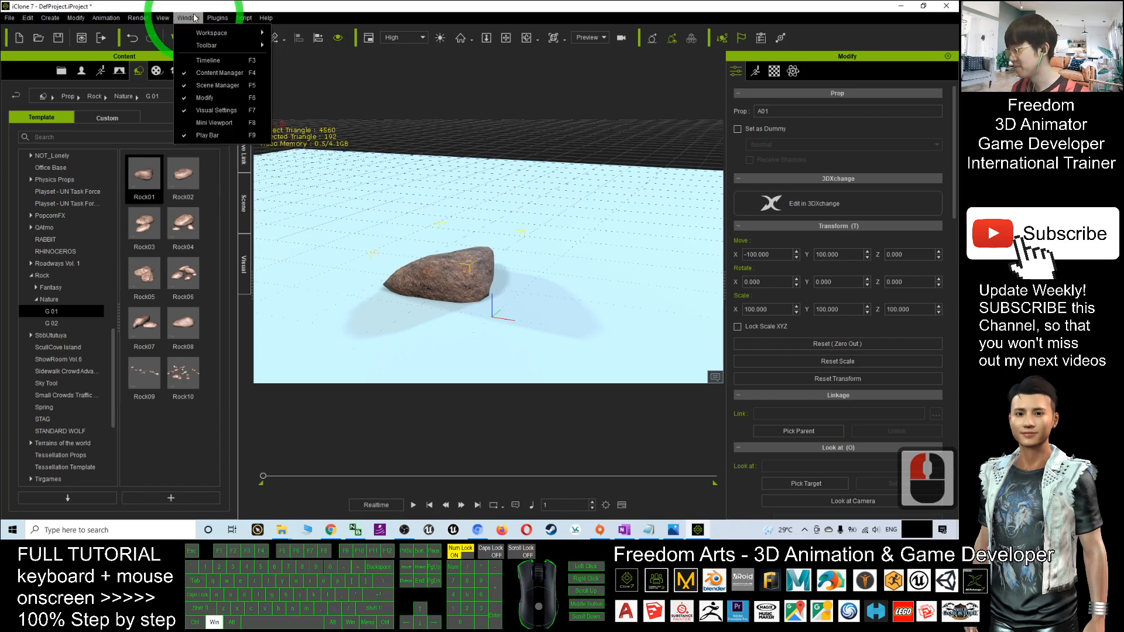
left_click(222, 17)
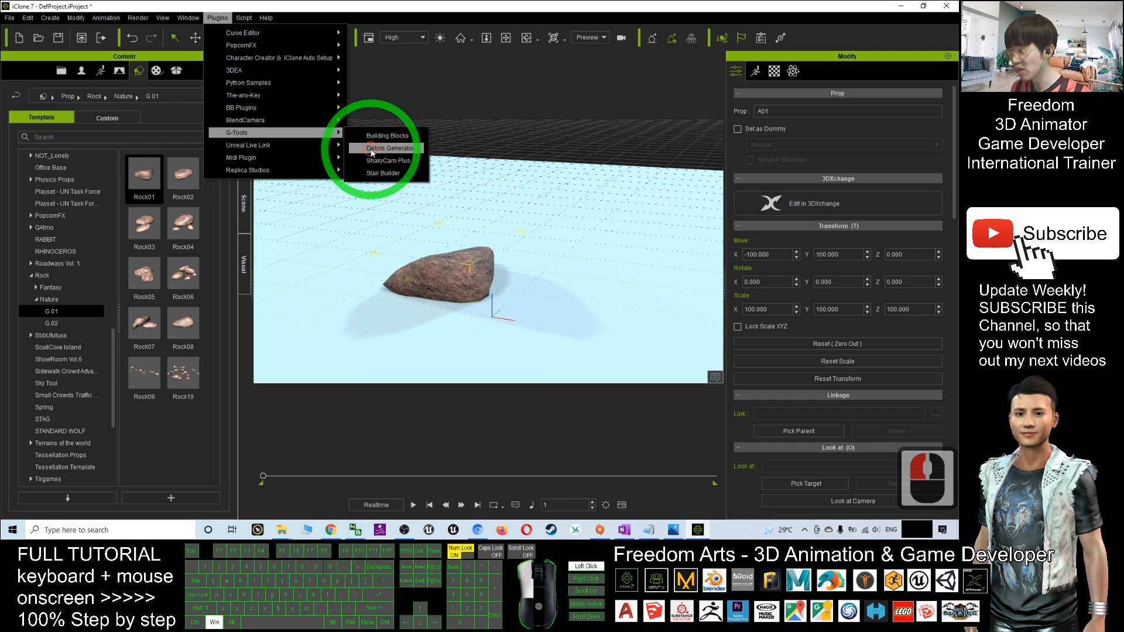
left_click(386, 147)
type("1")
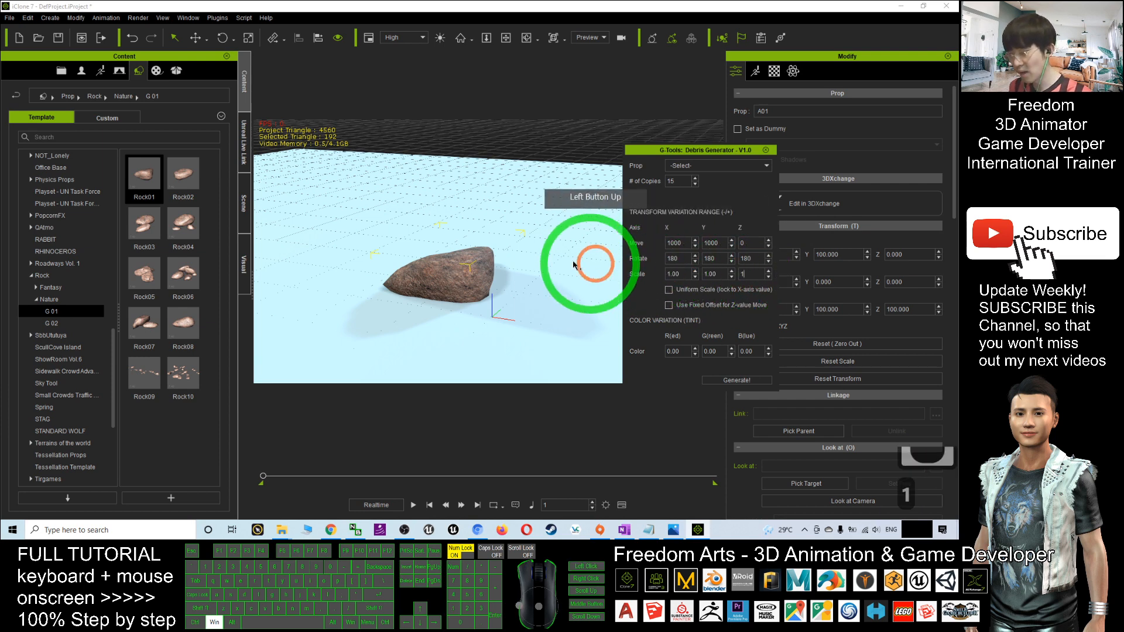
- Set the Debris Generator prop to A01 and generate fifteen scattered copies, A01(0) to A01(14)
left_click(737, 380)
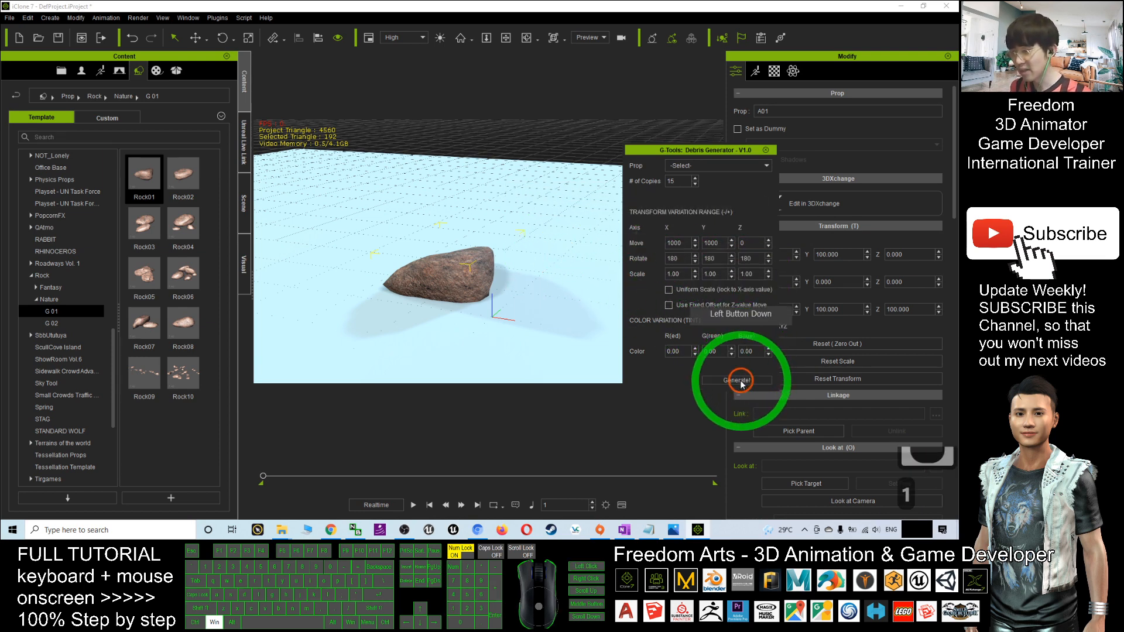
left_click(736, 380)
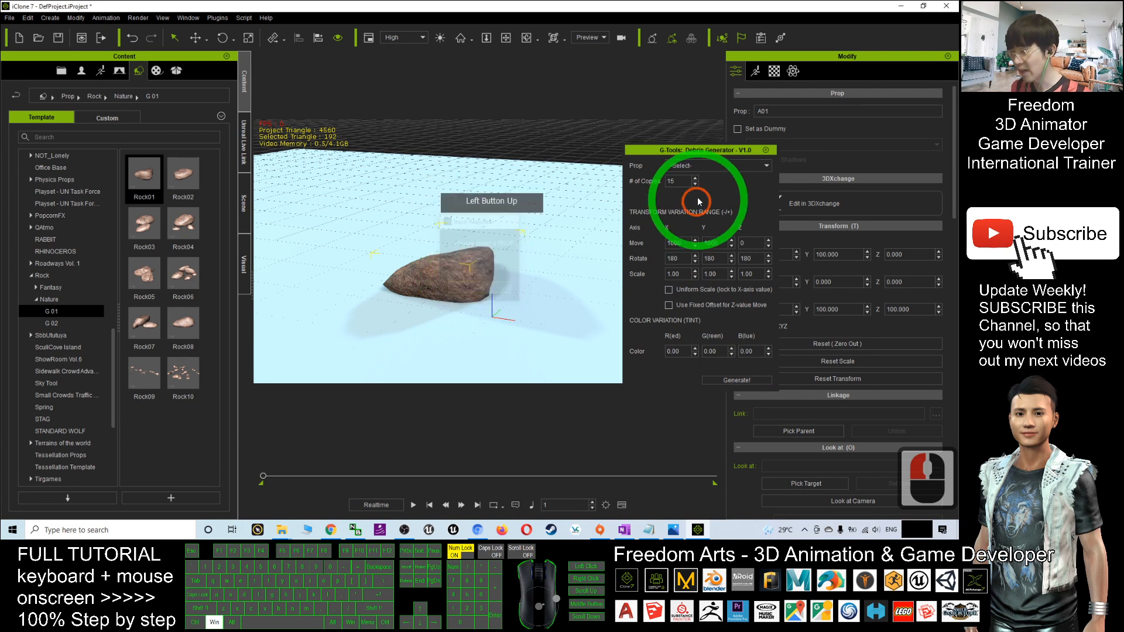
left_click(721, 166)
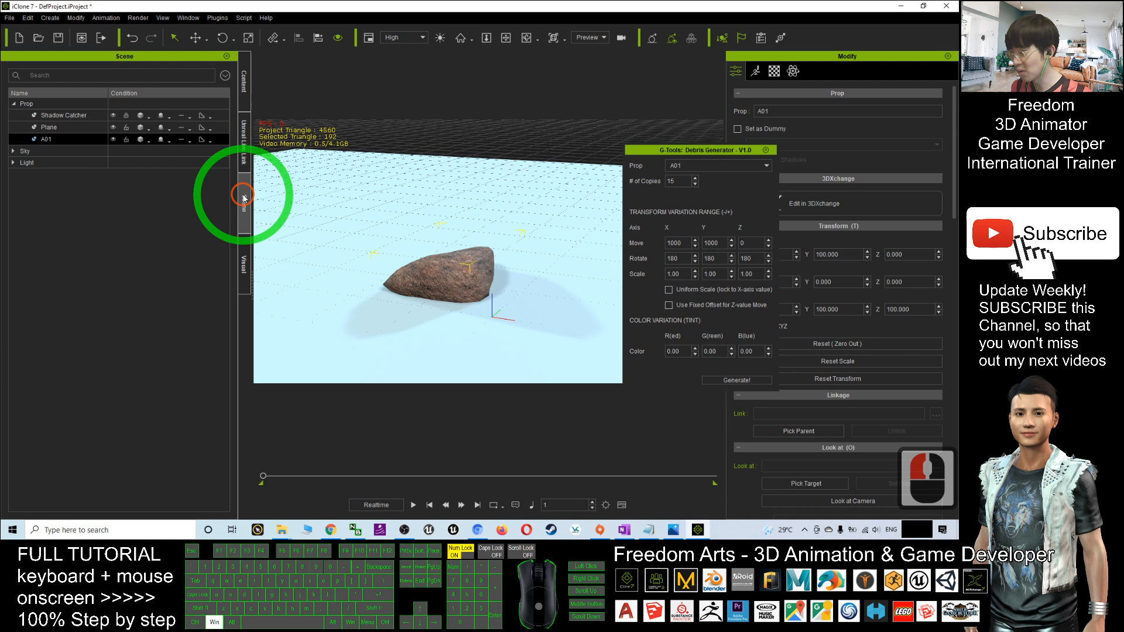
left_click(737, 379)
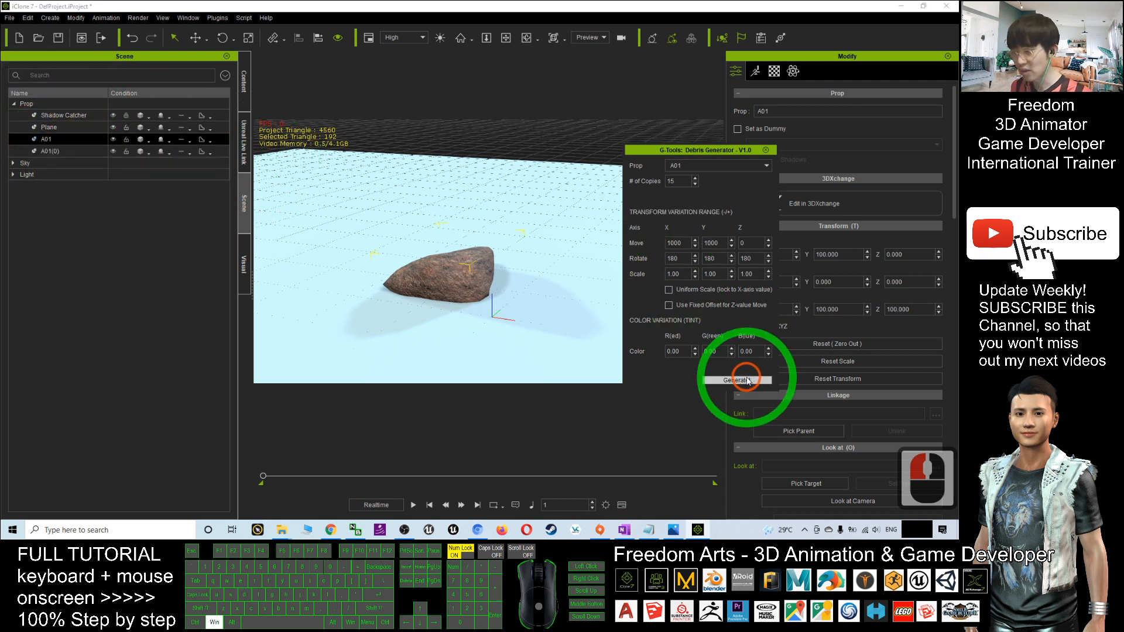
left_click(737, 379)
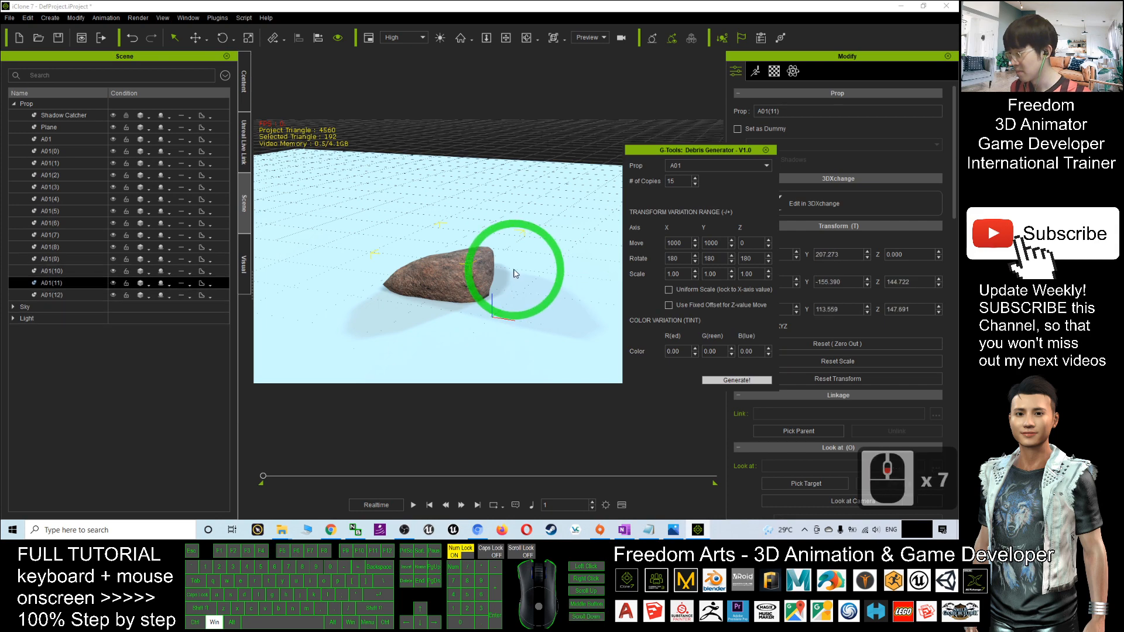
left_click(737, 380)
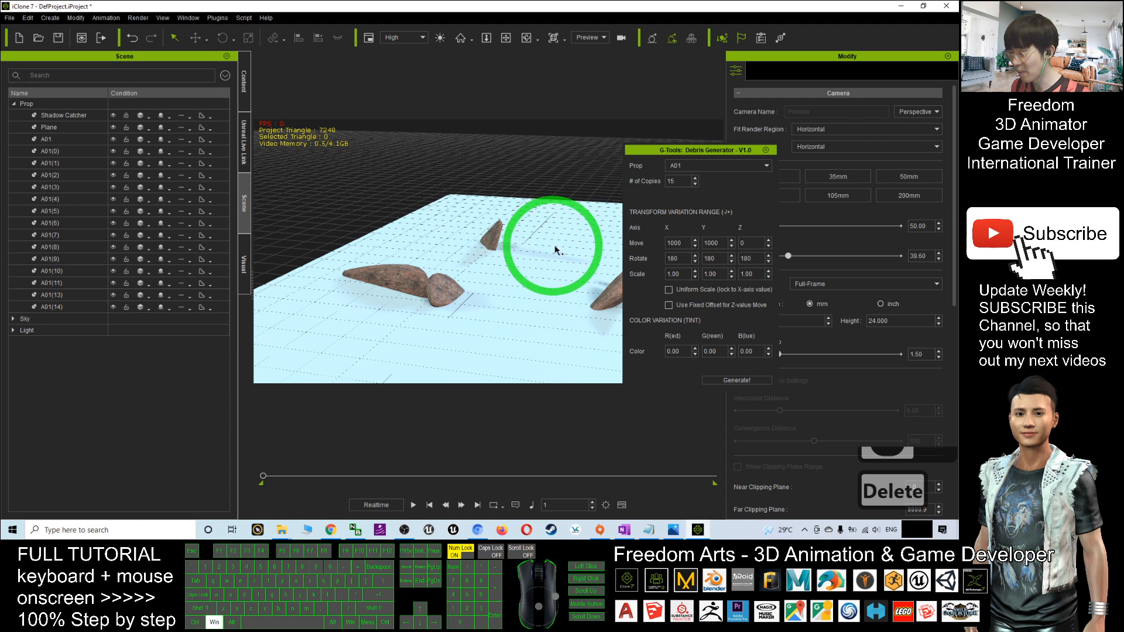
left_click(487, 244)
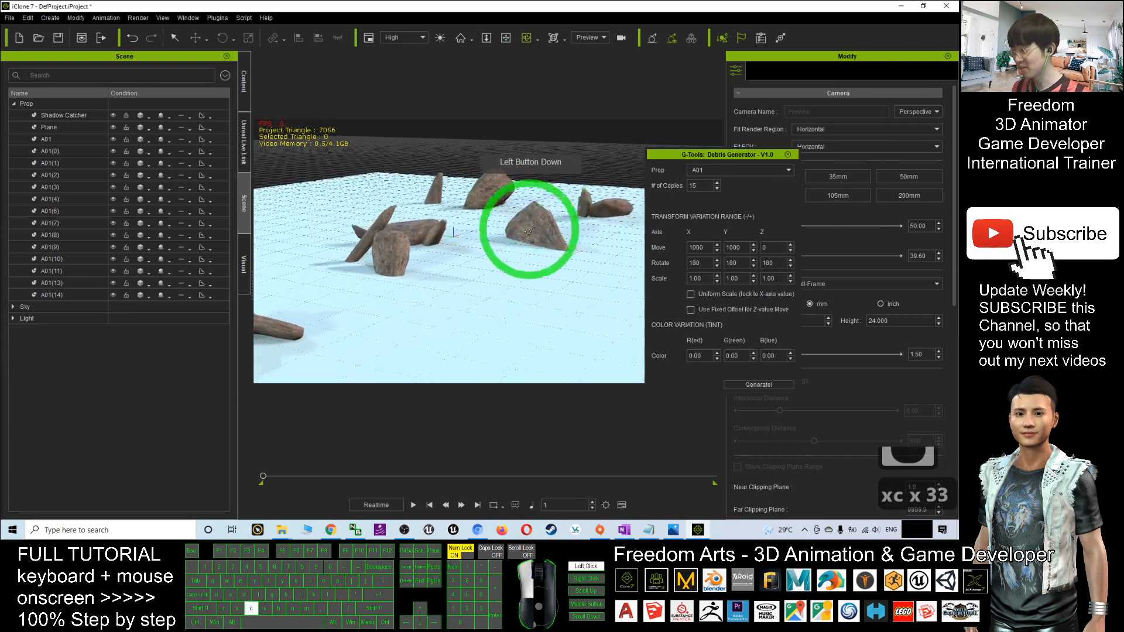
left_click_drag(531, 230, 512, 294)
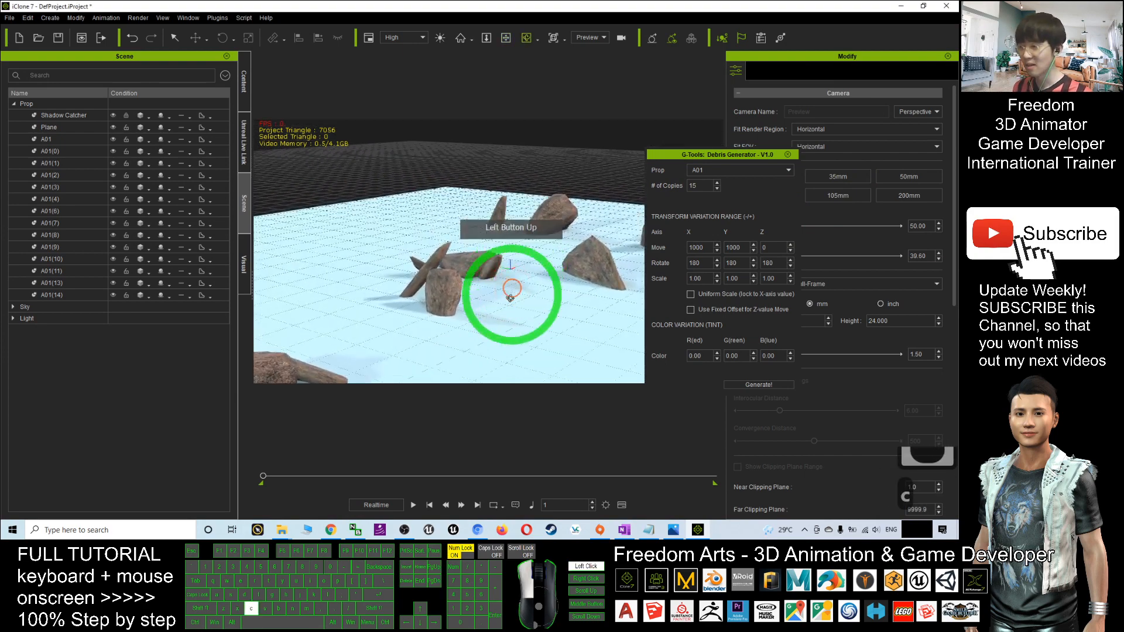
left_click_drag(512, 294, 495, 274)
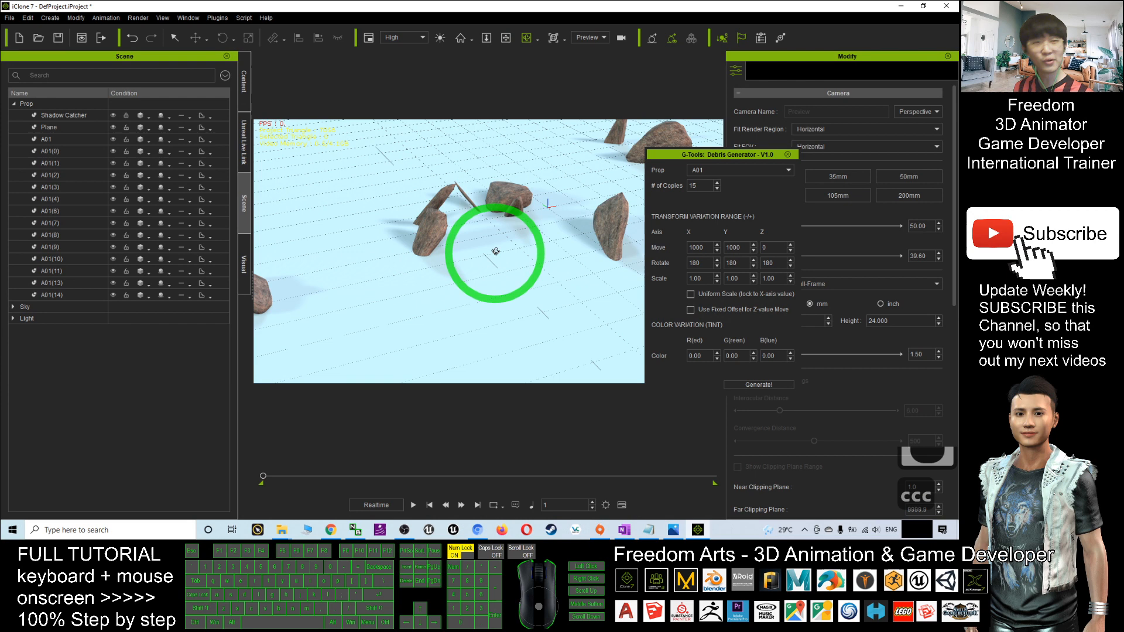
left_click_drag(494, 251, 555, 200)
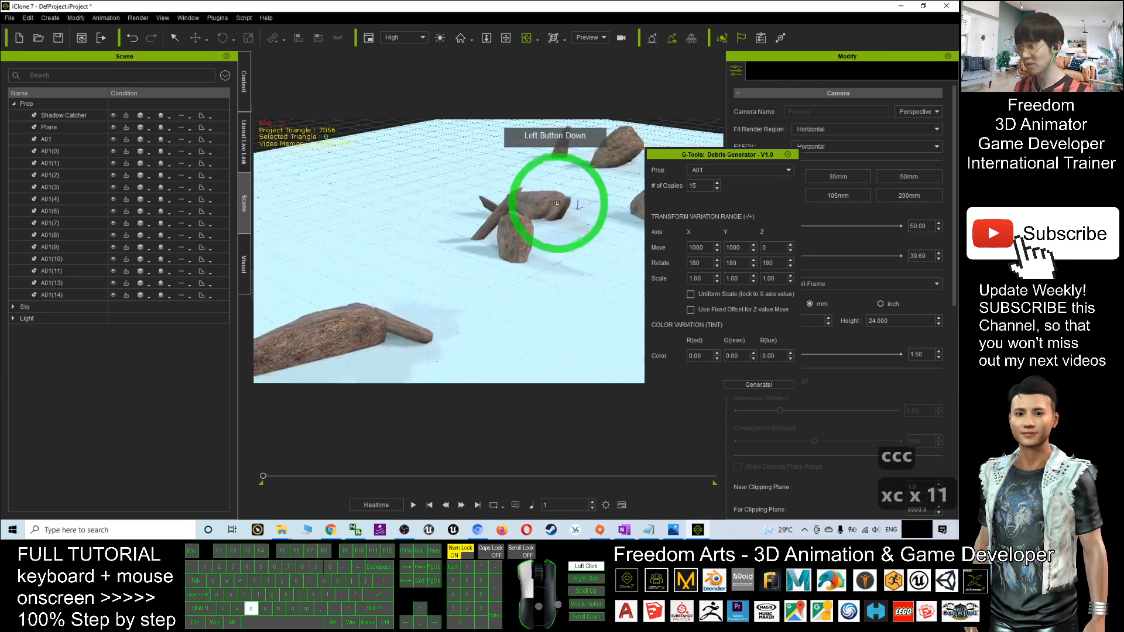
left_click_drag(555, 200, 518, 203)
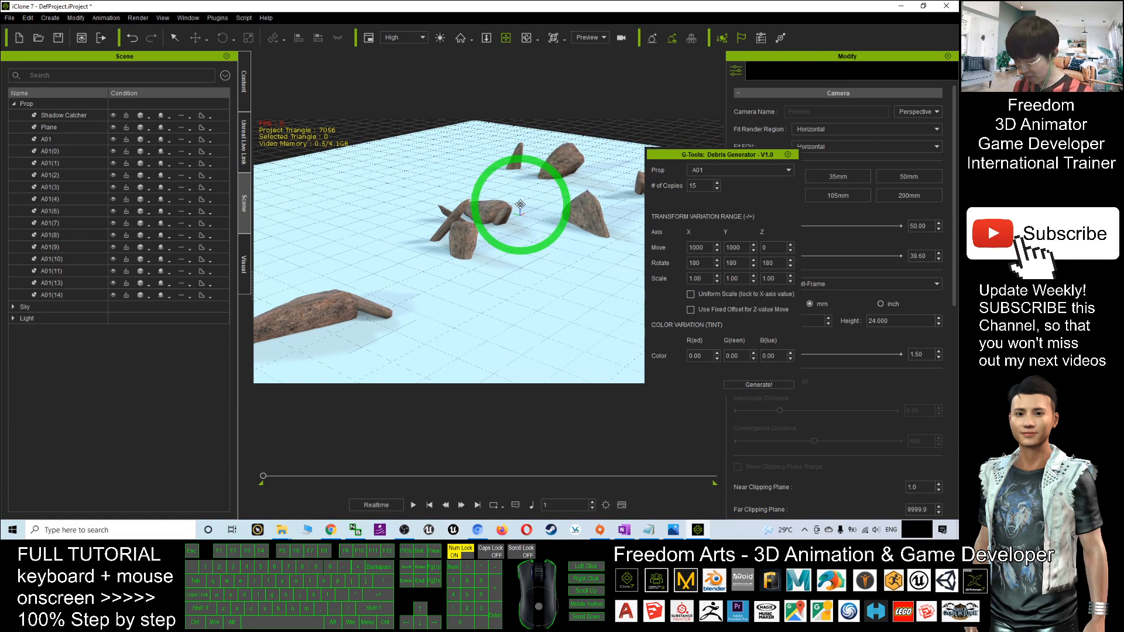
left_click_drag(521, 206, 587, 229)
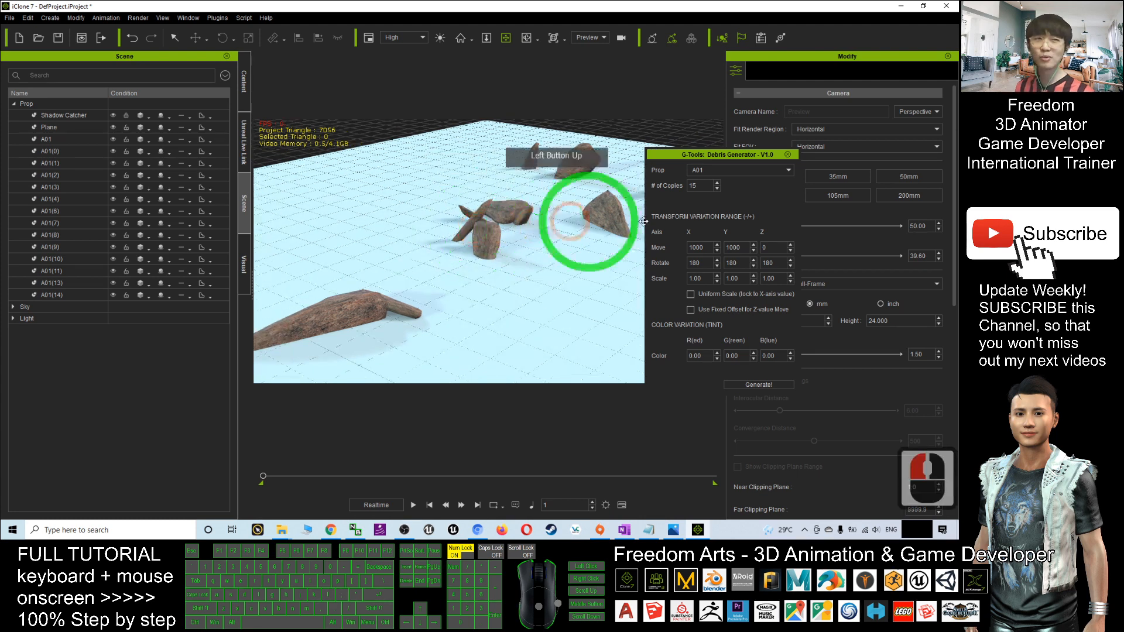
left_click_drag(609, 215, 574, 273)
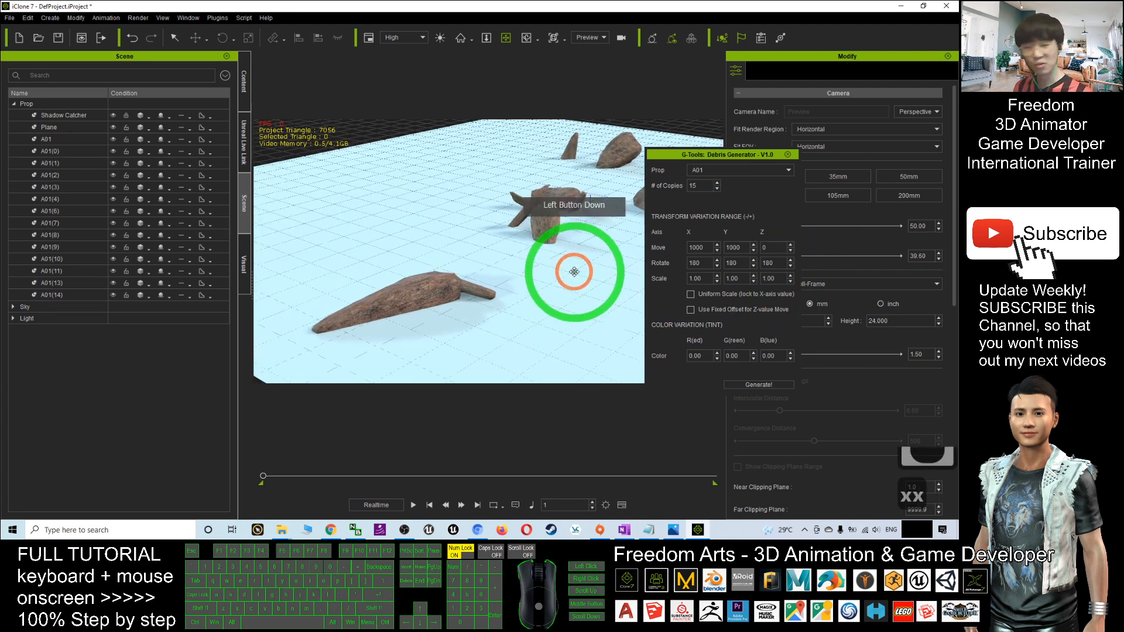